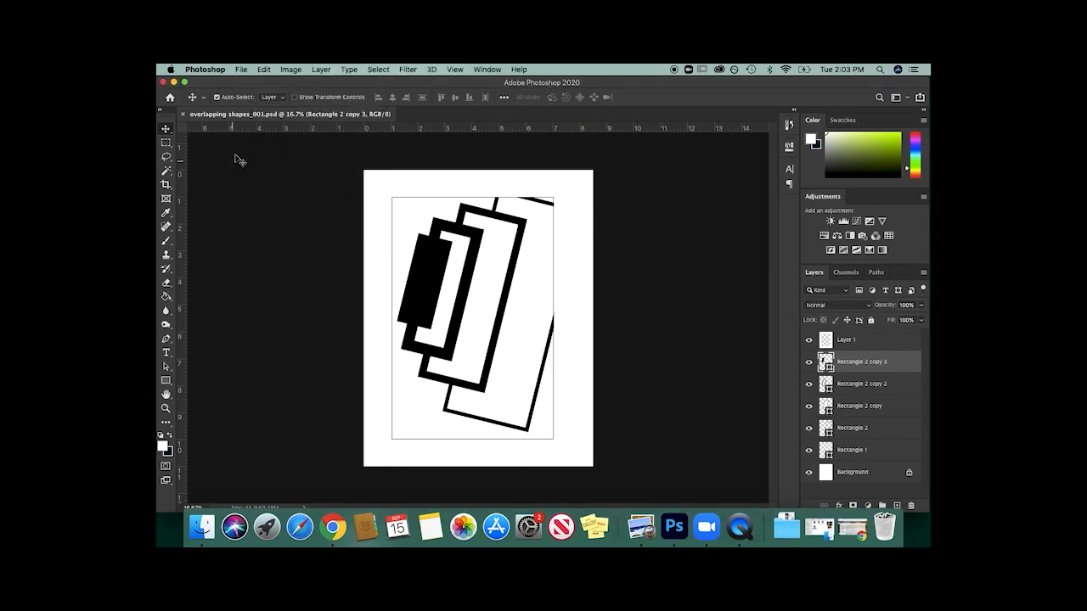
# Step: Create a new blank document from the Letter print preset, 8.5 × 11 in at 300 ppi
pyautogui.click(241, 69)
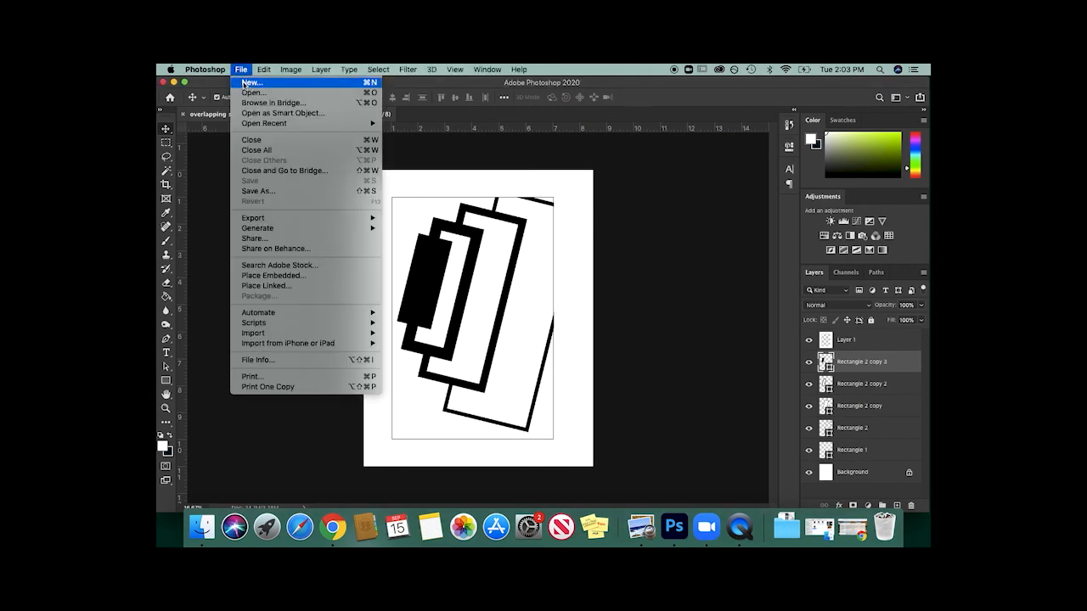
pyautogui.click(250, 82)
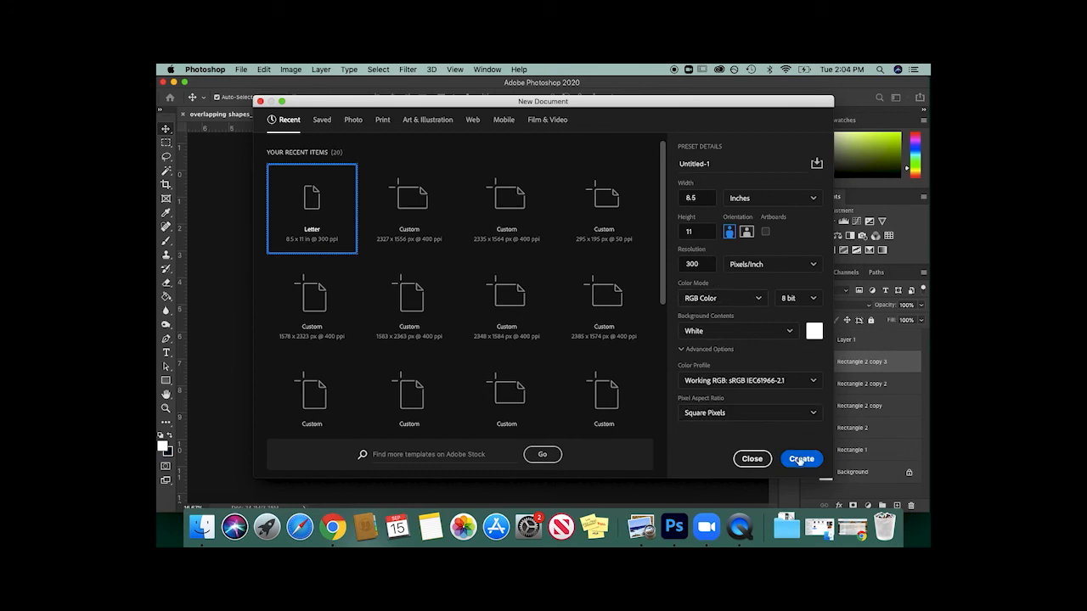
pyautogui.click(382, 120)
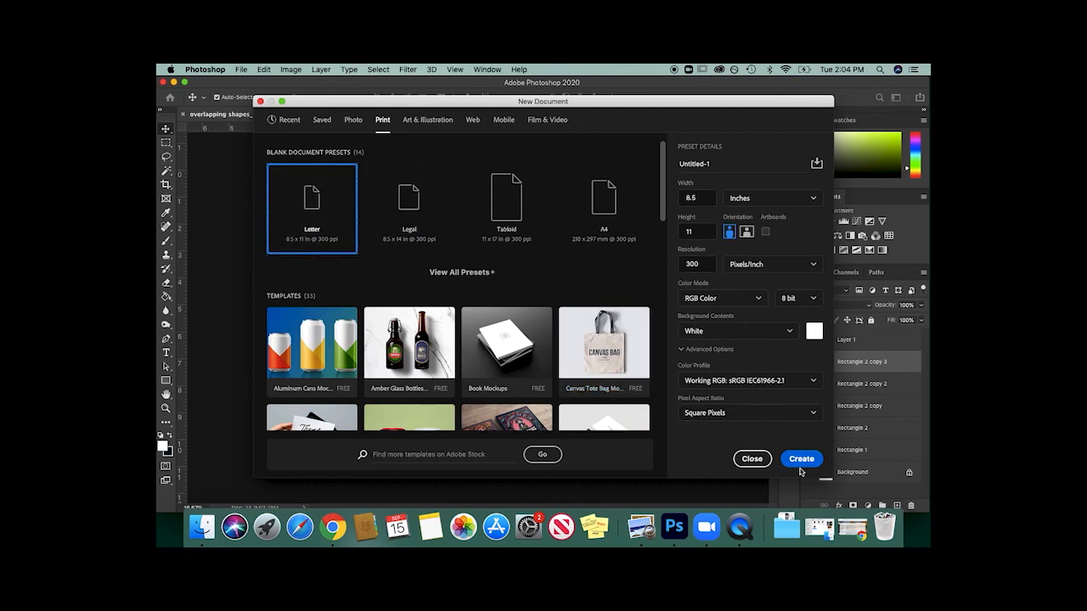
pyautogui.click(801, 459)
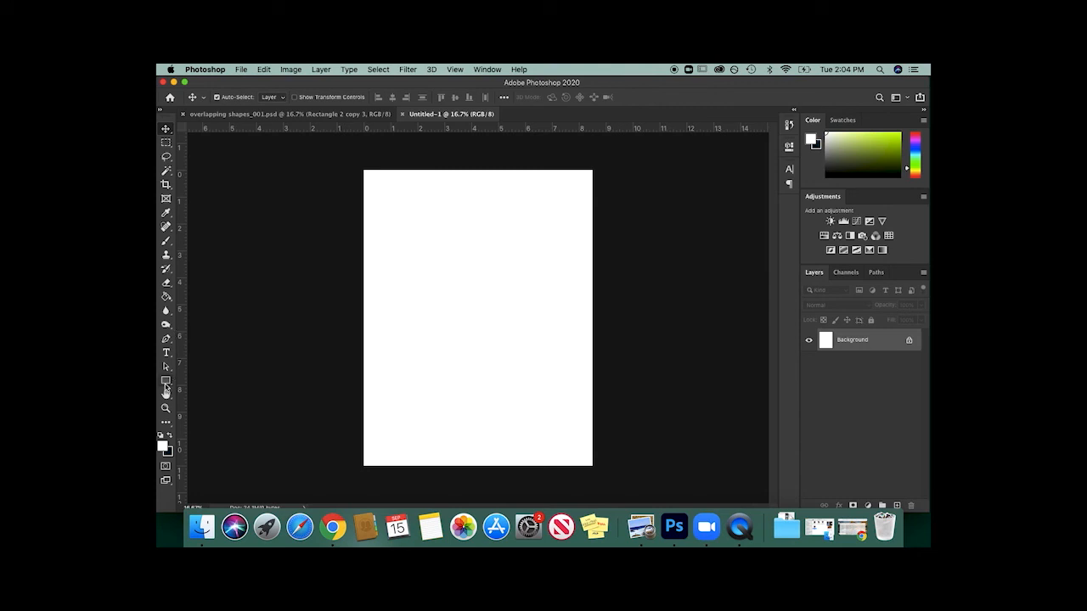
# Step: Draw a 6 × 9 inch rectangle shape on the page and set its fill to none
pyautogui.click(167, 381)
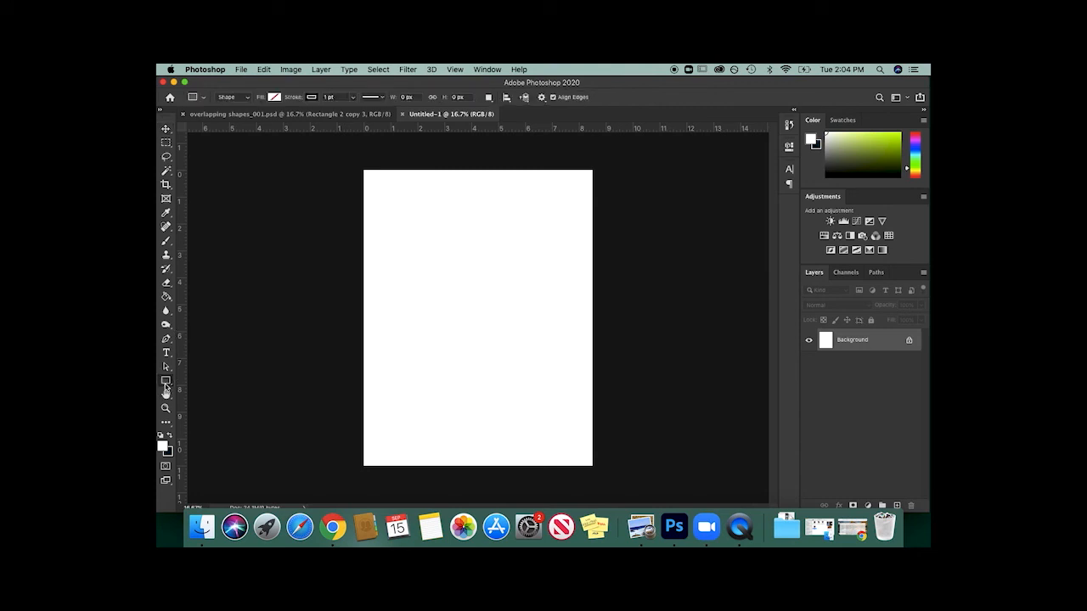
pyautogui.click(167, 380)
pyautogui.write('9')
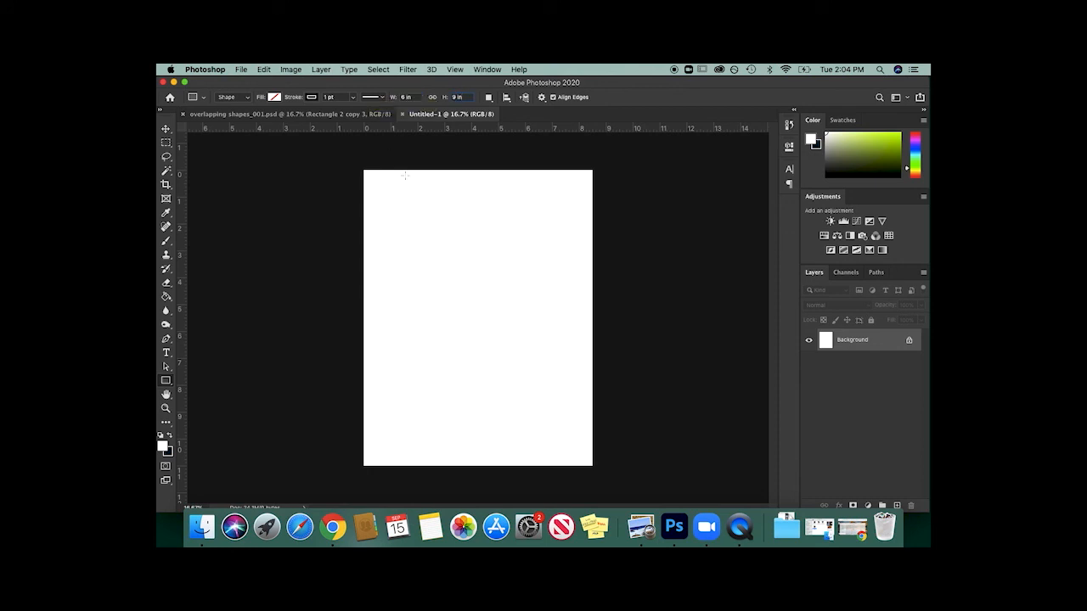
pyautogui.moveTo(394, 207); pyautogui.dragTo(547, 397)
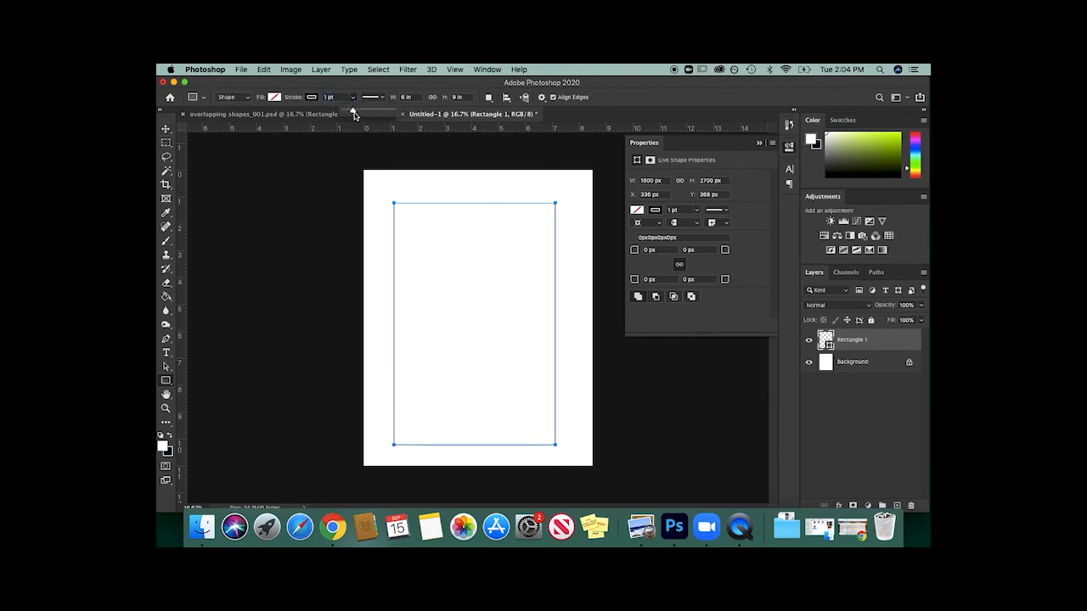
pyautogui.click(274, 97)
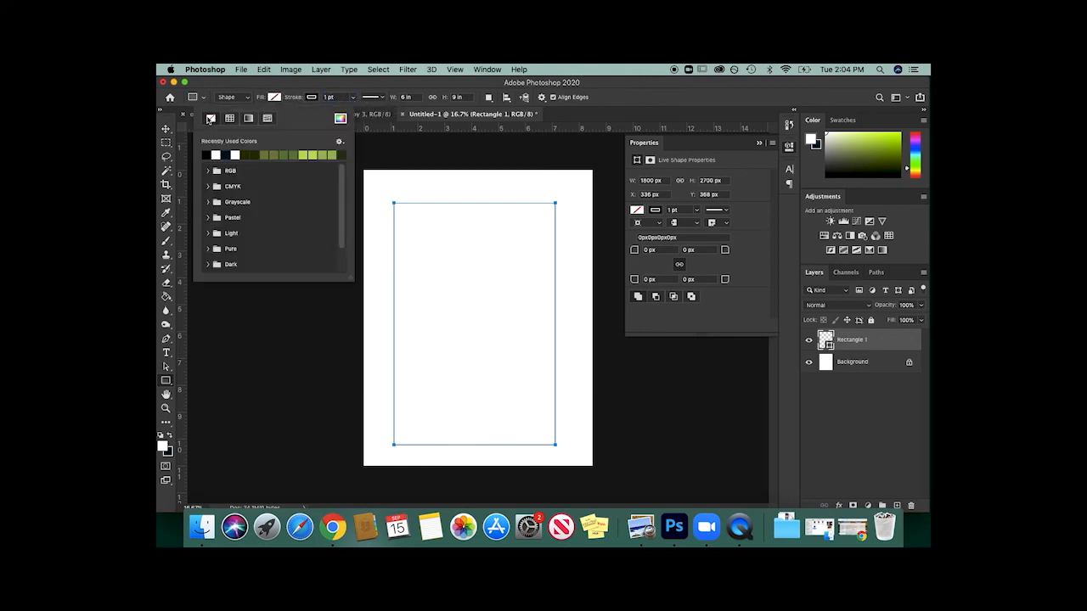
pyautogui.click(215, 154)
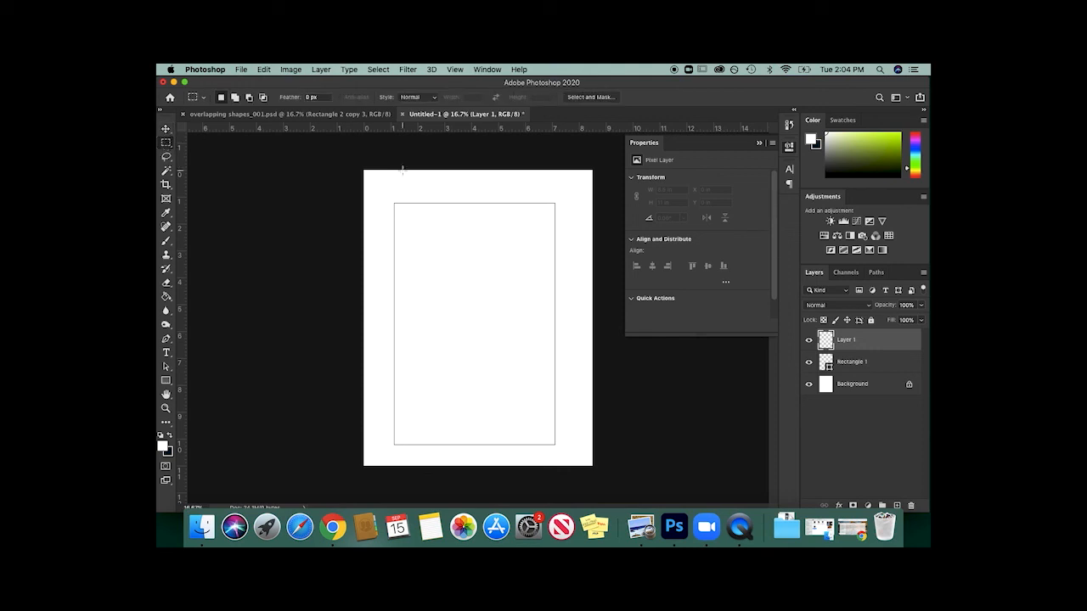
# Step: Select the rectangle's area, invert it to the page margin, and set white as foreground colour
pyautogui.moveTo(393, 206); pyautogui.dragTo(522, 296)
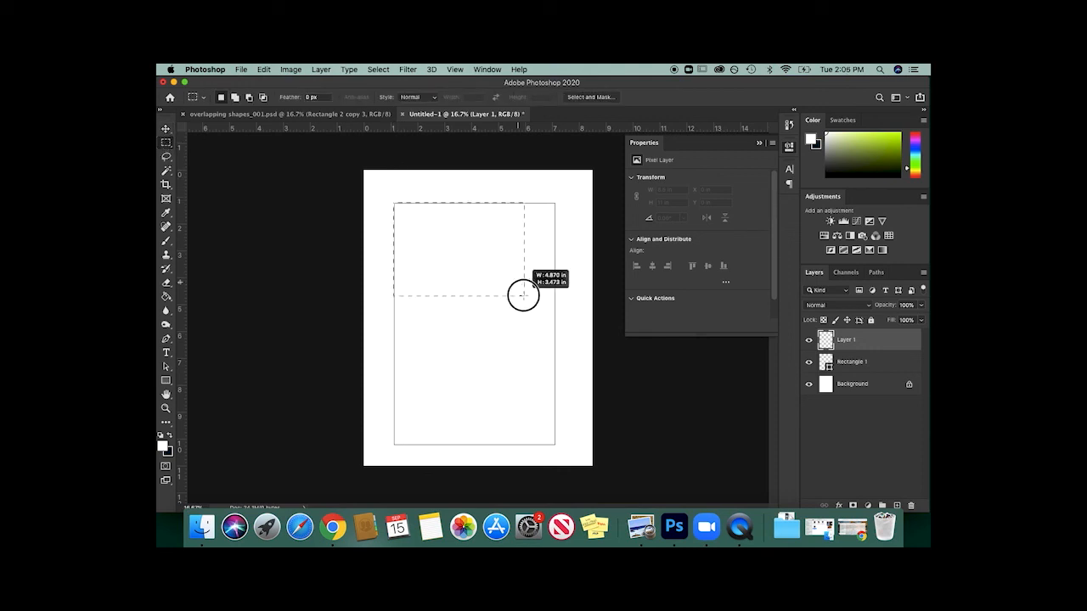
pyautogui.moveTo(522, 295); pyautogui.dragTo(552, 443)
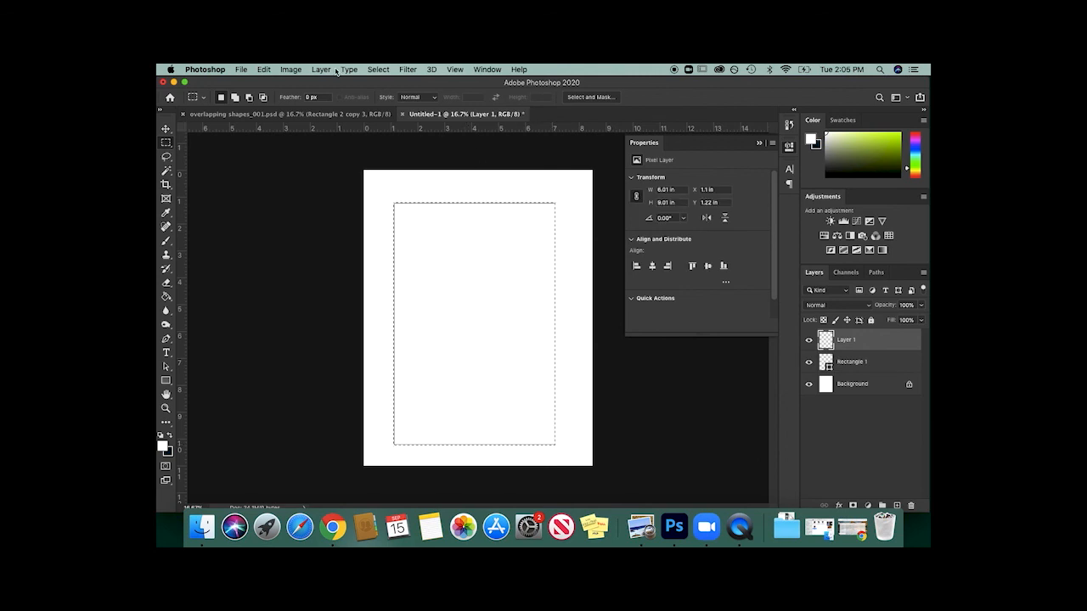
pyautogui.click(378, 70)
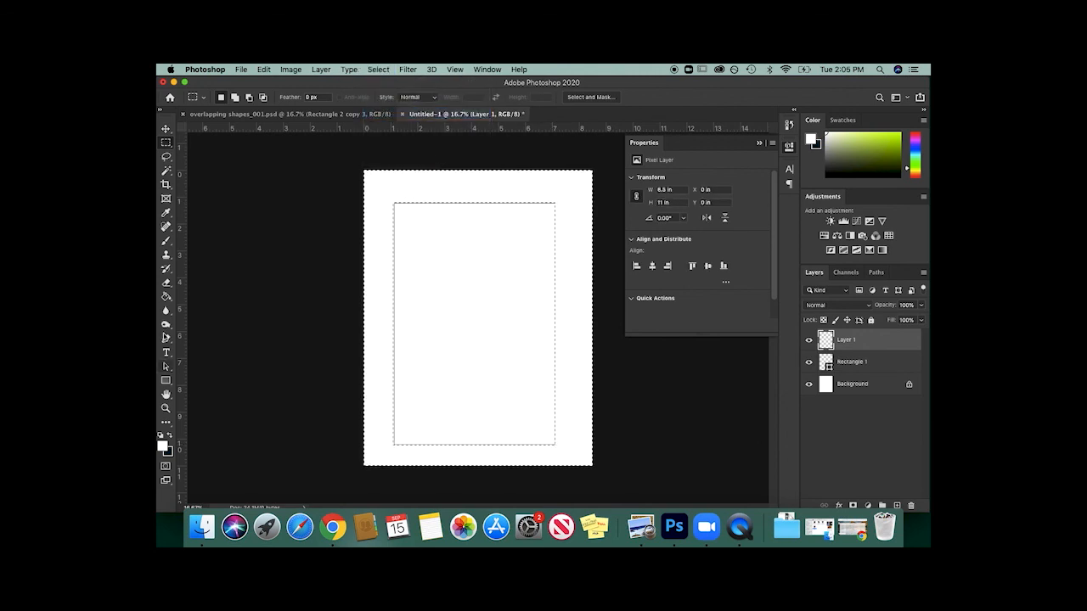
pyautogui.click(167, 445)
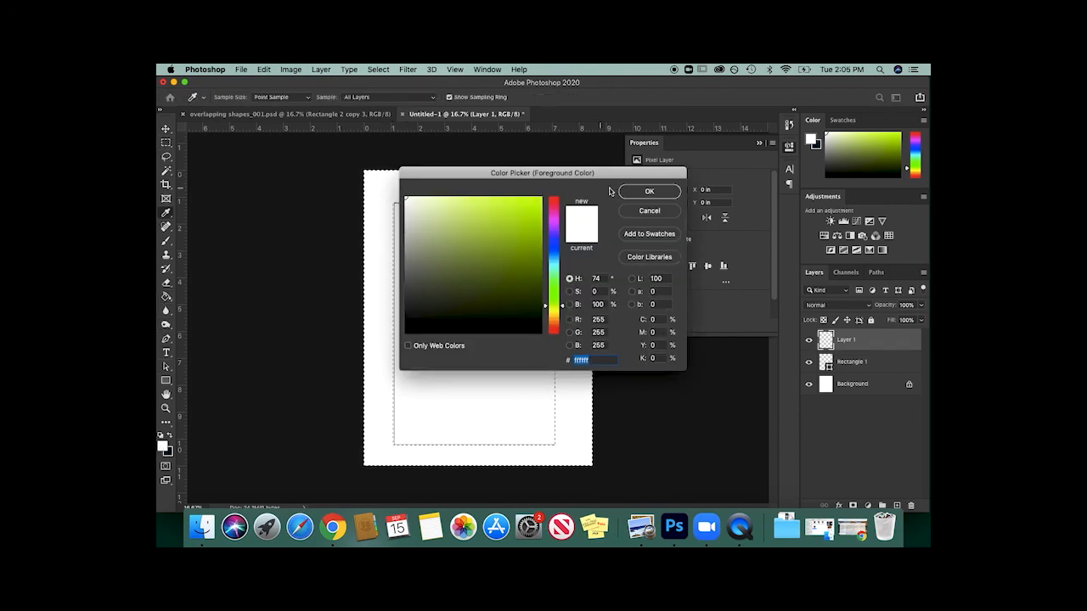
pyautogui.click(649, 191)
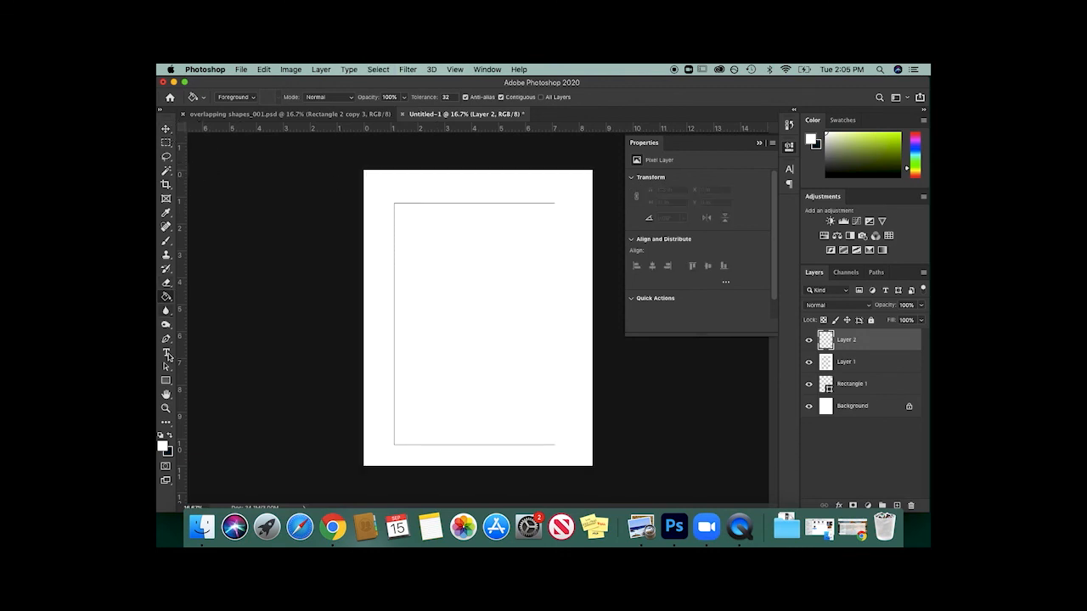
# Step: Draw a tall ellipse in the upper page with a thick black outline, nudged slightly right
pyautogui.click(167, 383)
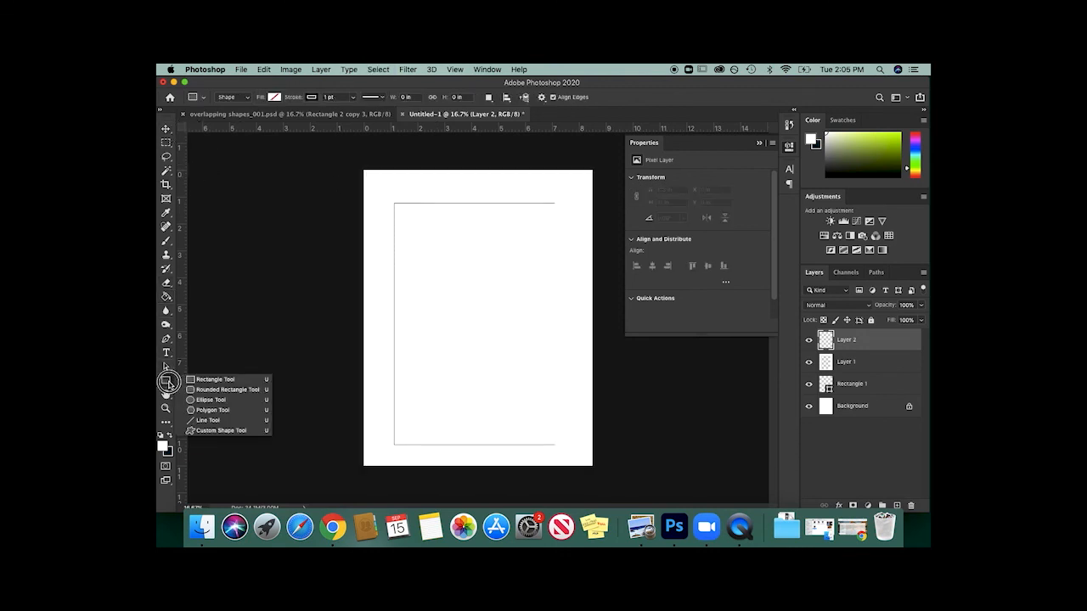
pyautogui.moveTo(214, 401)
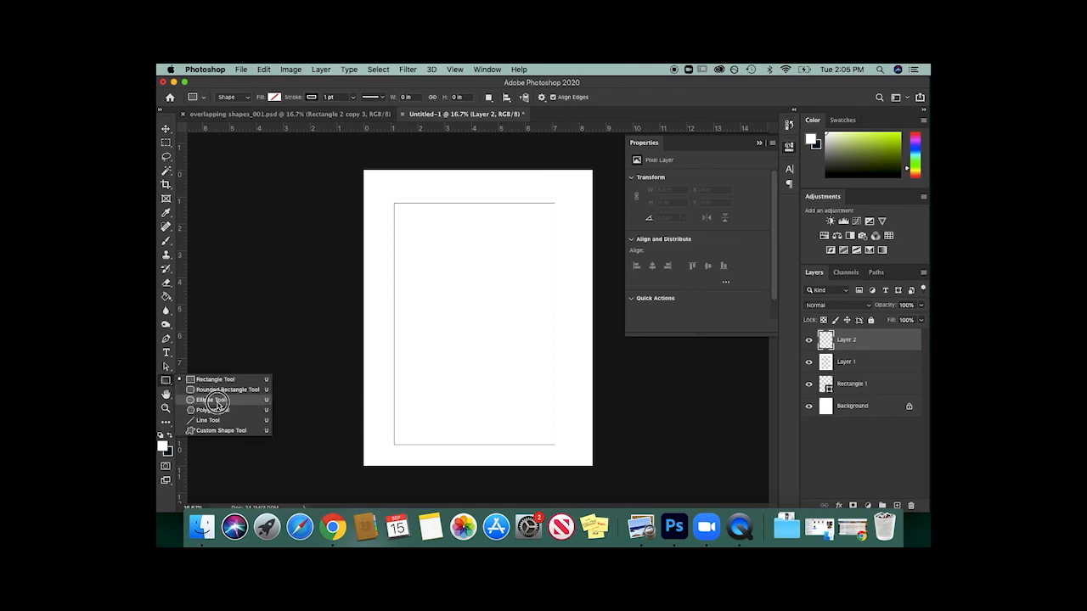
pyautogui.click(209, 400)
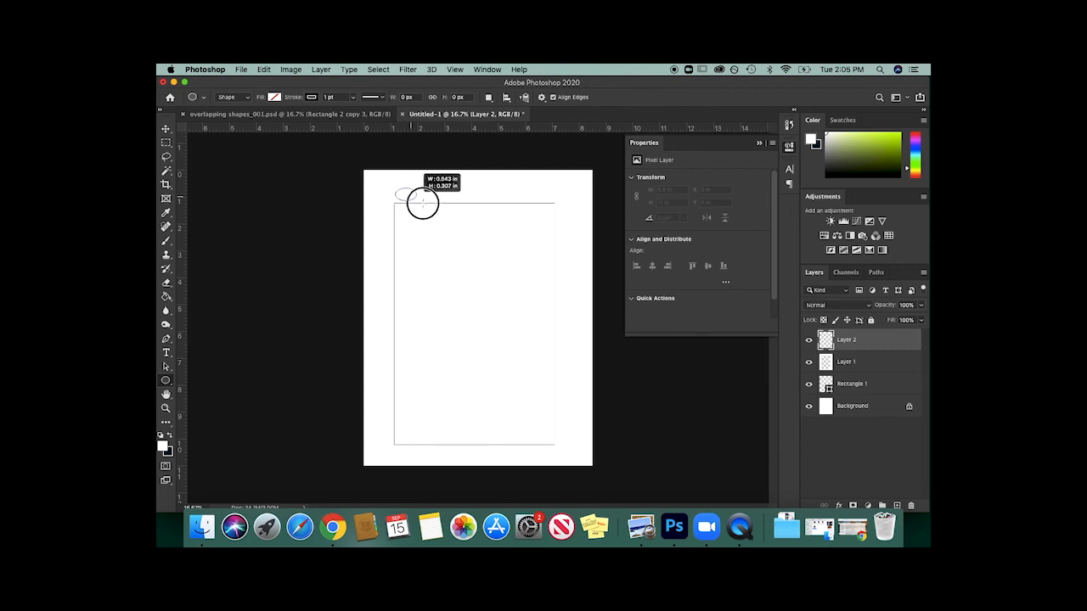
pyautogui.moveTo(422, 202); pyautogui.dragTo(510, 356)
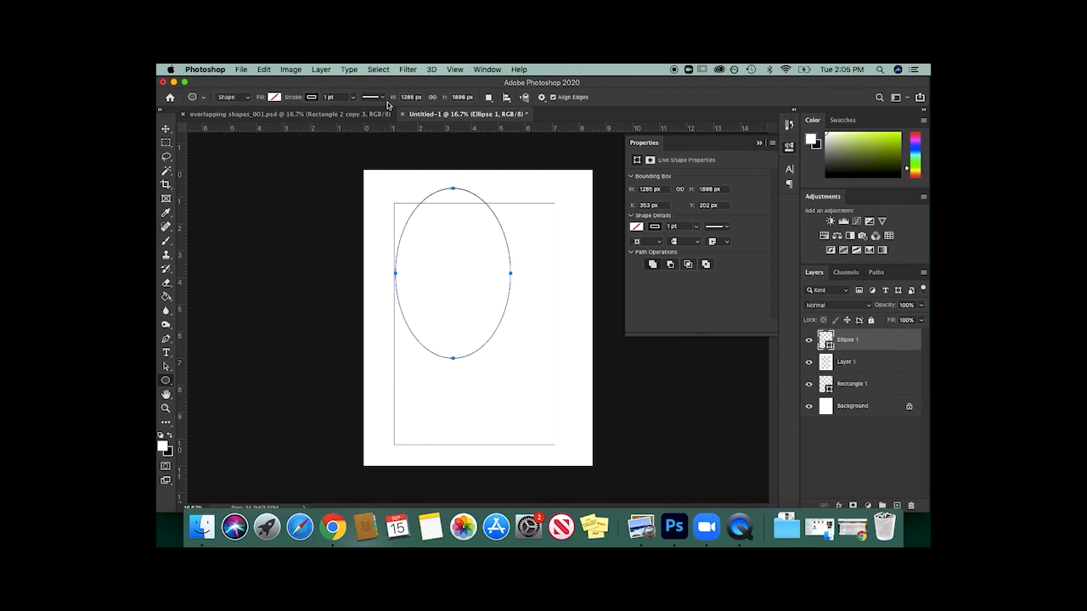
pyautogui.click(372, 97)
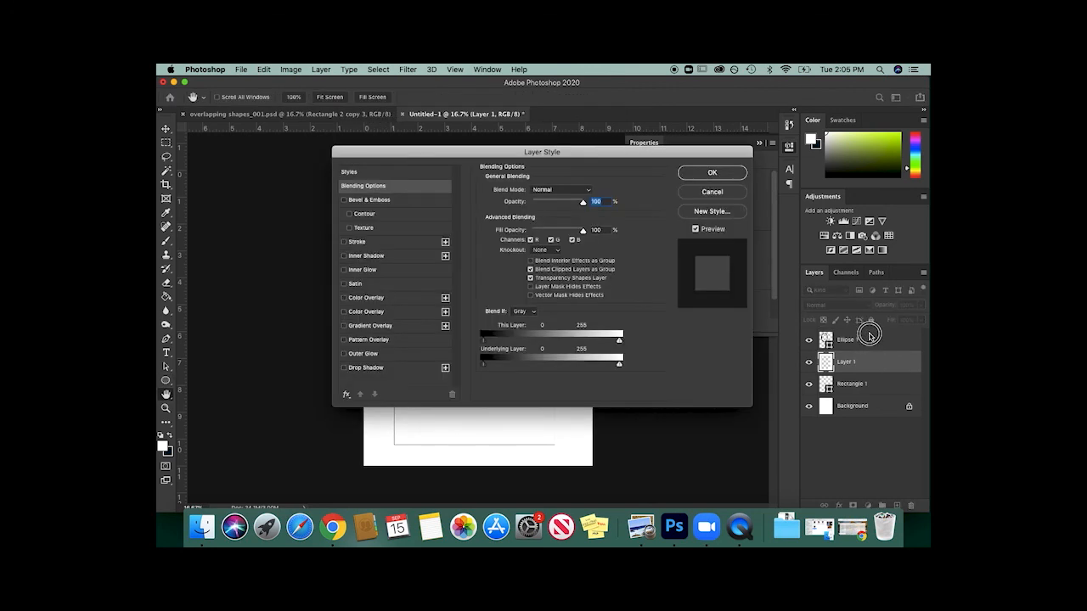
pyautogui.click(711, 172)
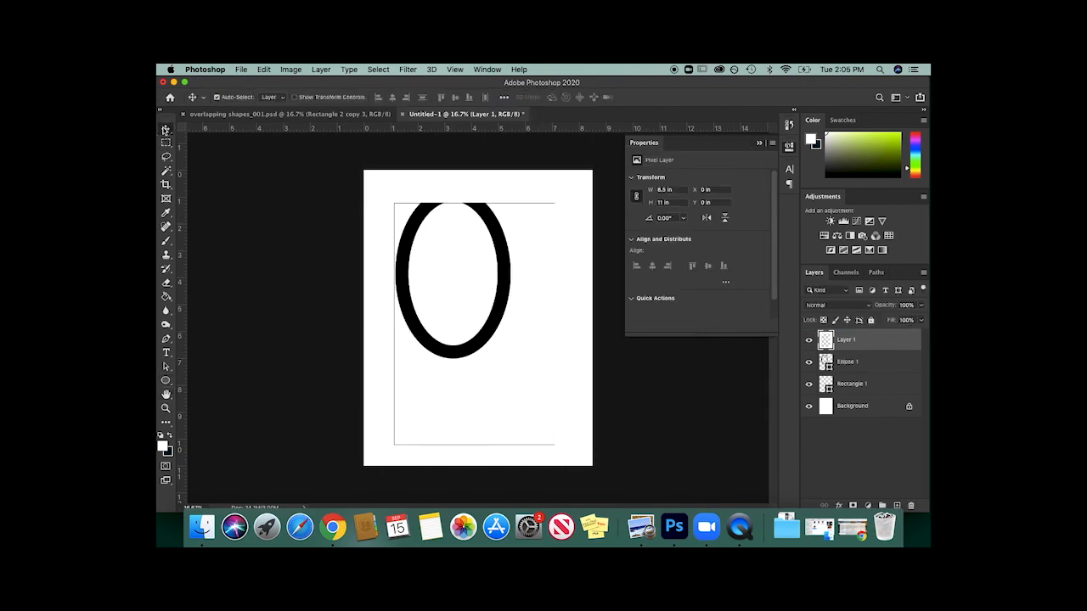
pyautogui.moveTo(475, 272); pyautogui.dragTo(511, 263)
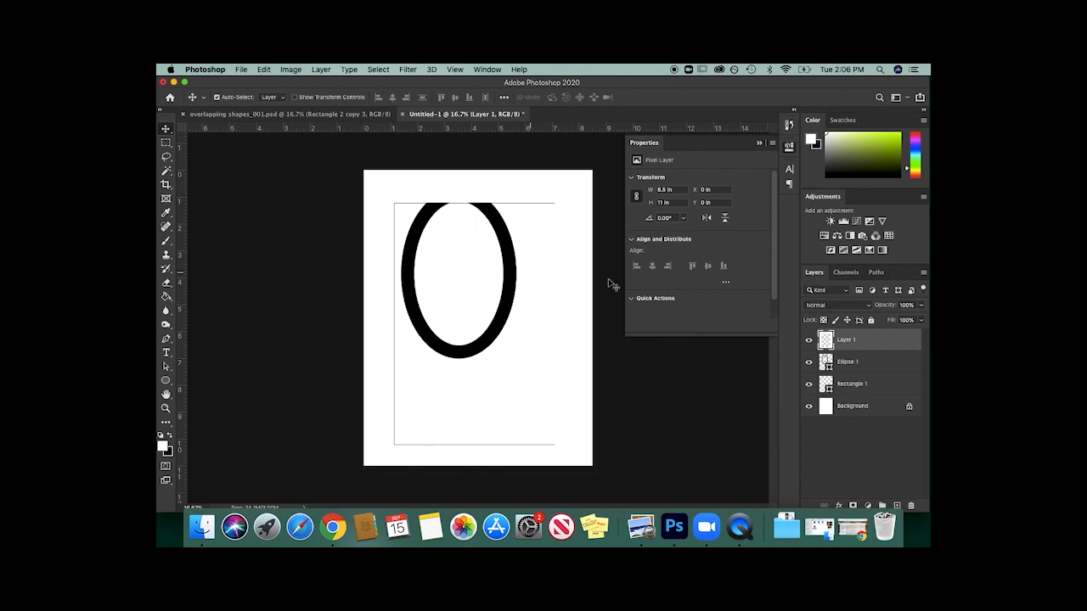
# Step: On a new layer, draw a narrow solid black ellipse and move it up over the ring's bottom
pyautogui.click(847, 362)
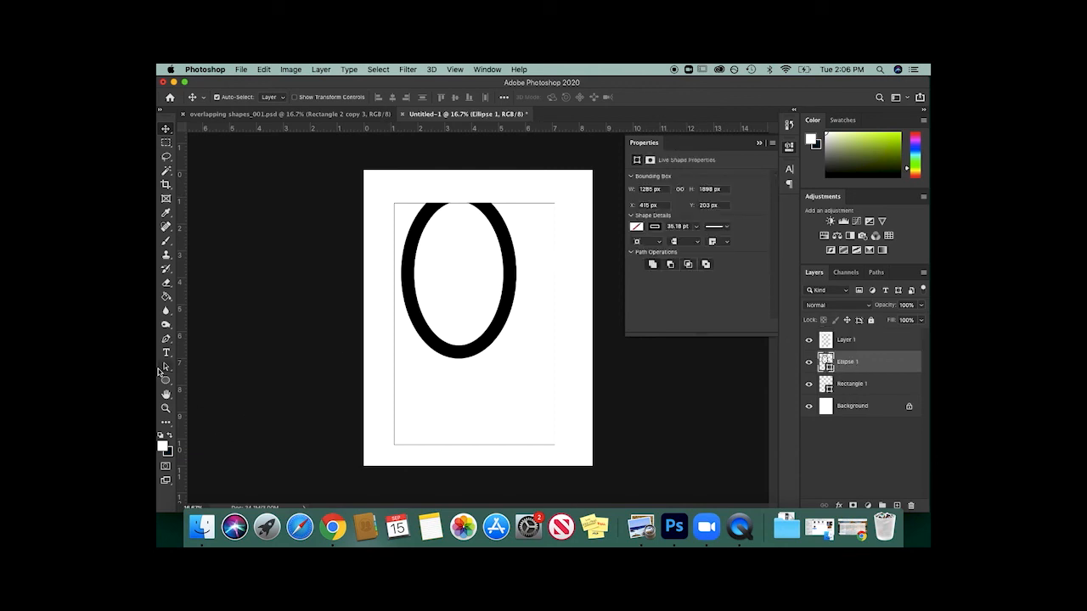
pyautogui.click(883, 505)
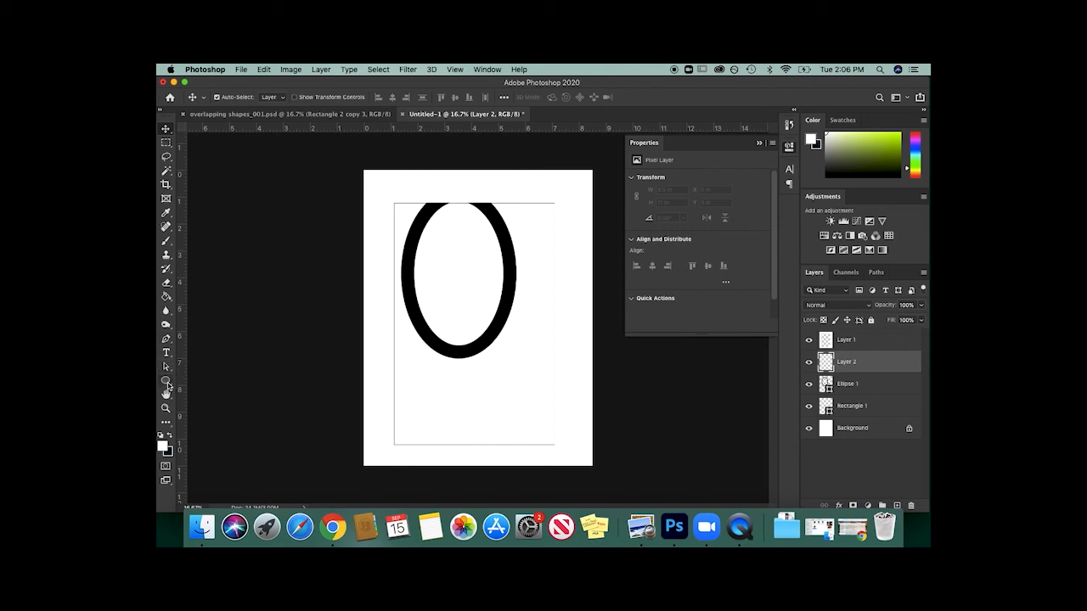
pyautogui.click(167, 380)
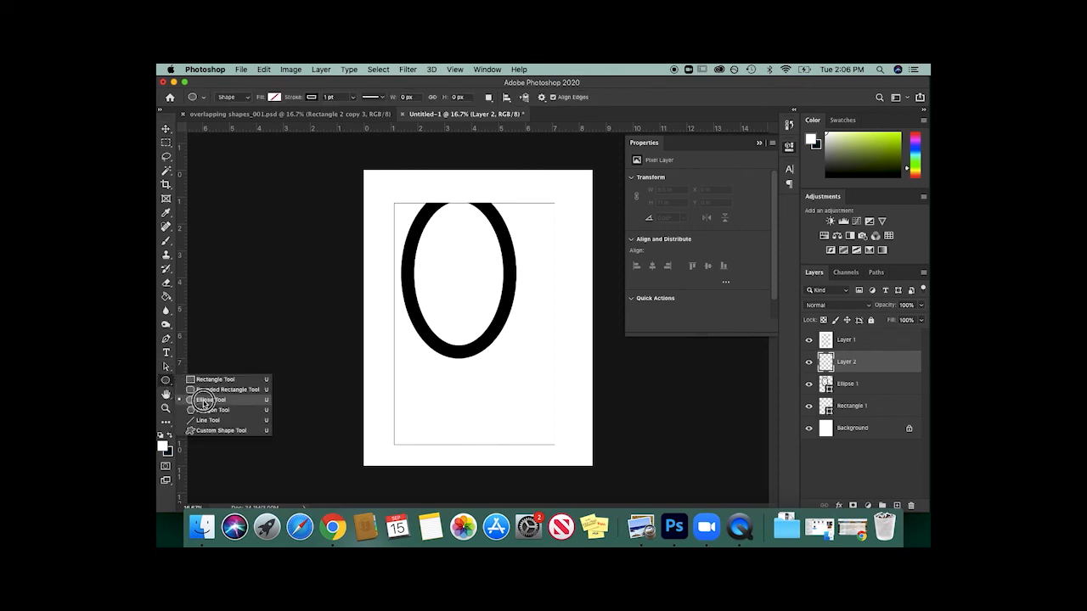
pyautogui.click(211, 400)
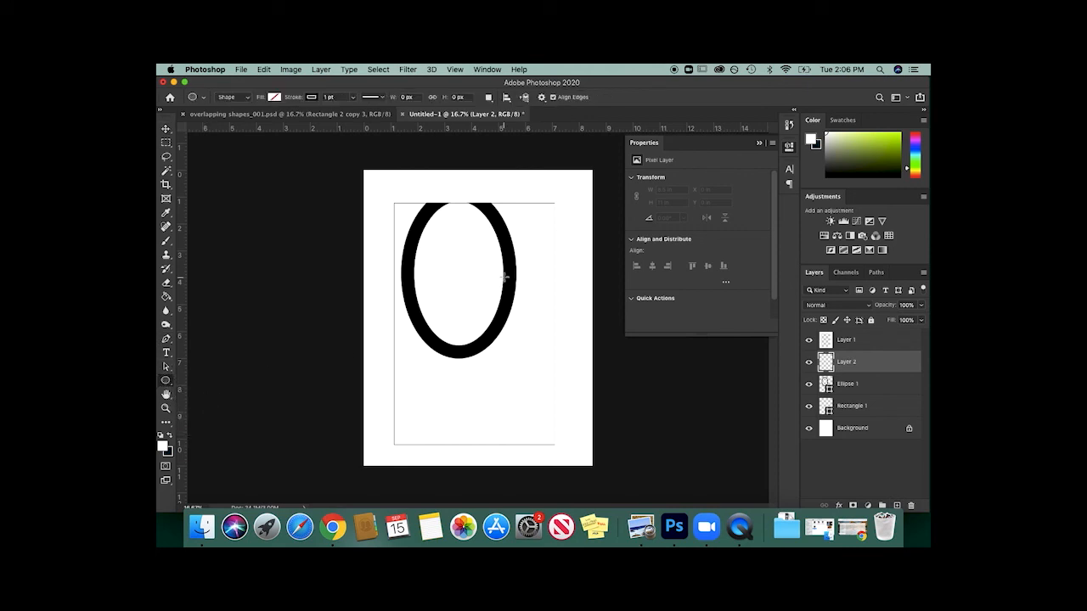
pyautogui.moveTo(505, 276); pyautogui.dragTo(553, 404)
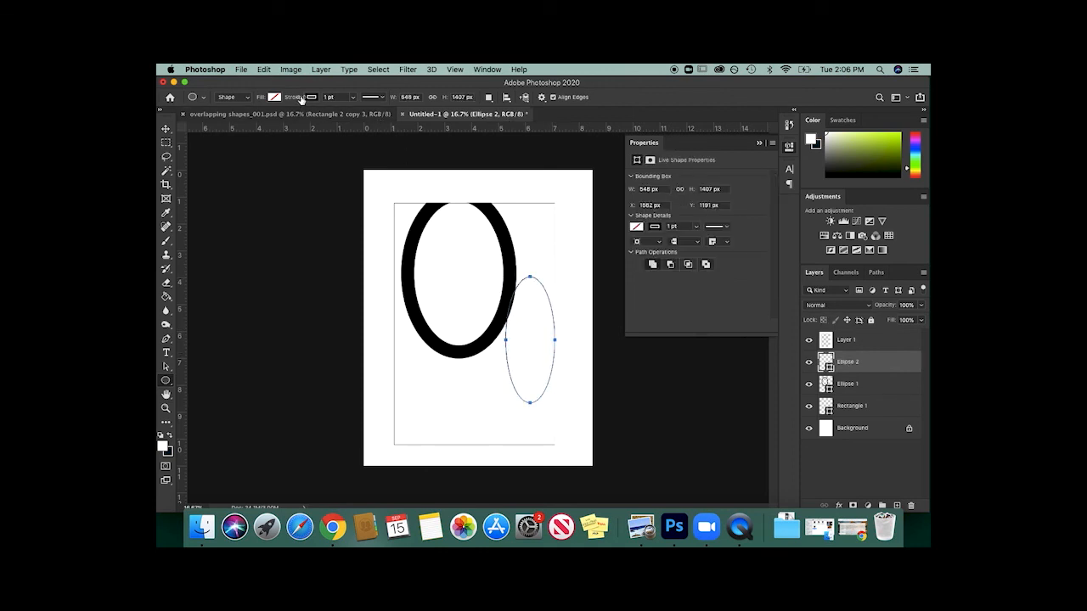
pyautogui.click(274, 96)
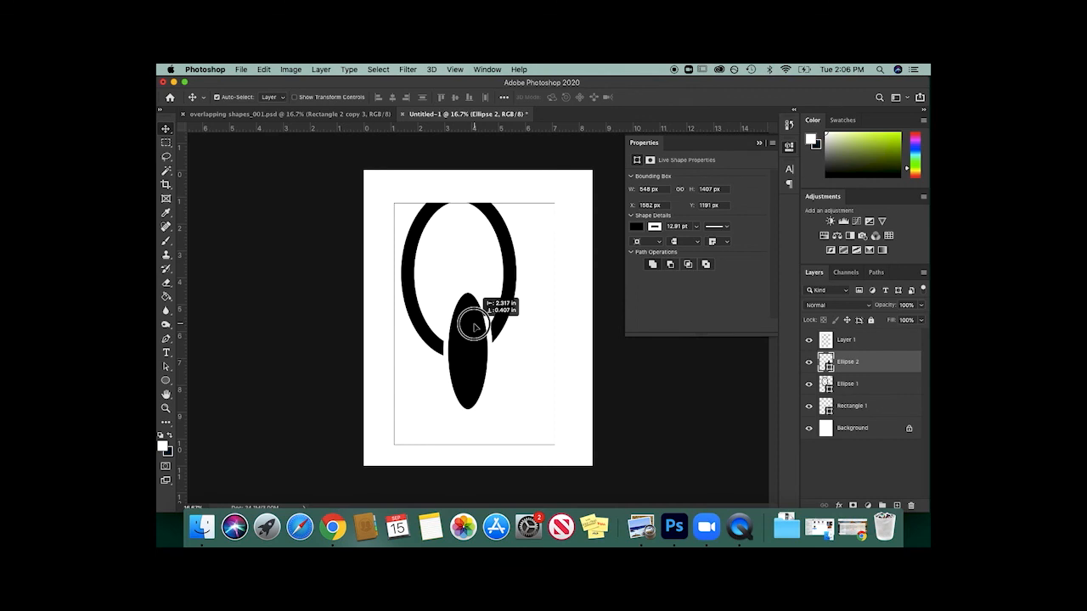
pyautogui.moveTo(471, 327); pyautogui.dragTo(471, 291)
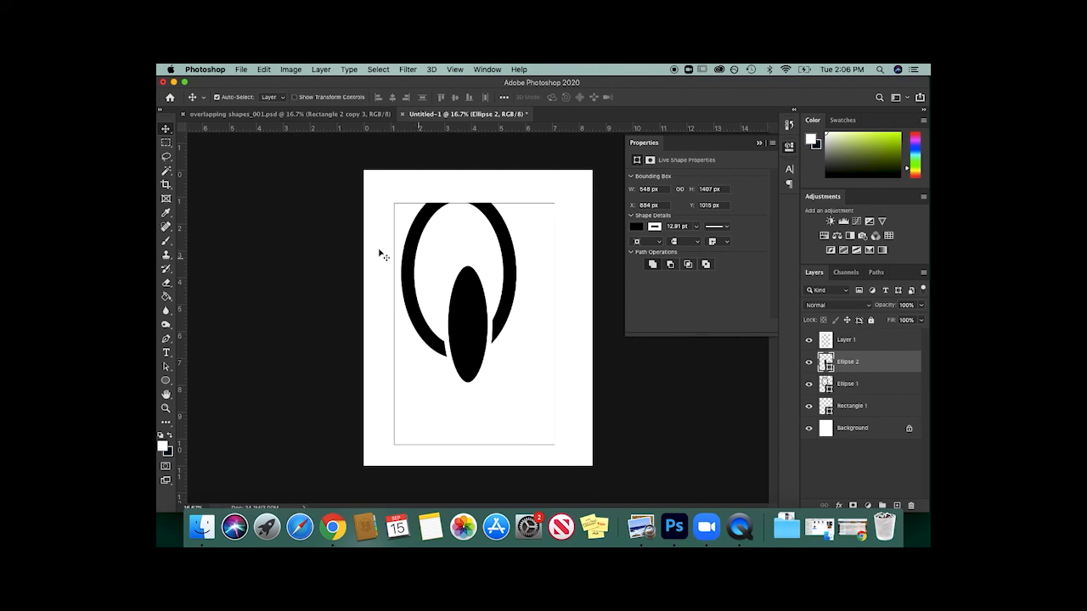
pyautogui.moveTo(893, 496)
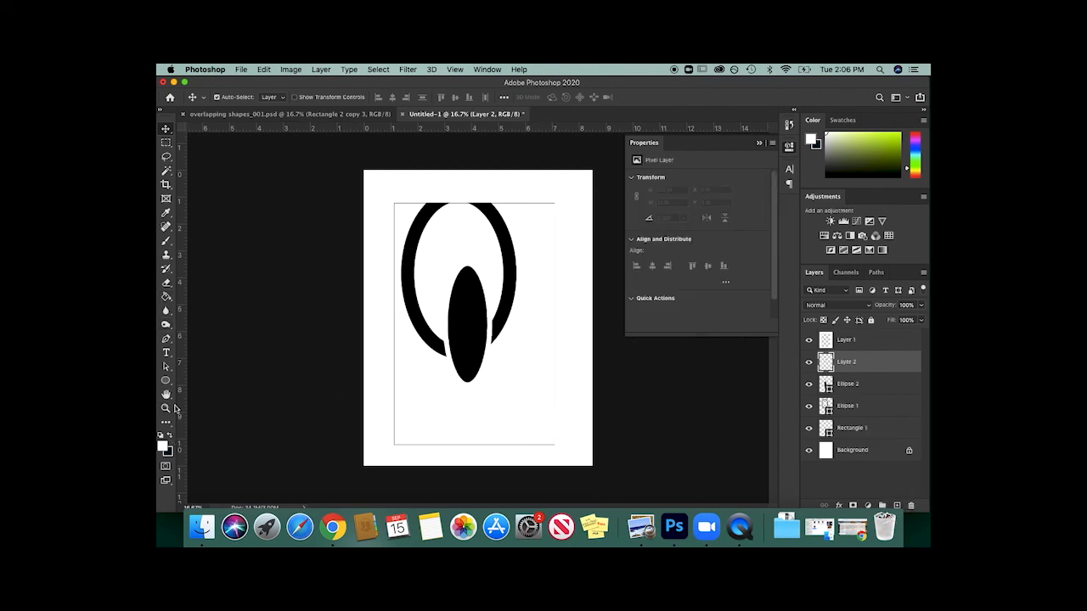
# Step: Draw an outlined circle, move it over the big ellipse's upper right, and cancel the Create Ellipse dialog
pyautogui.click(167, 380)
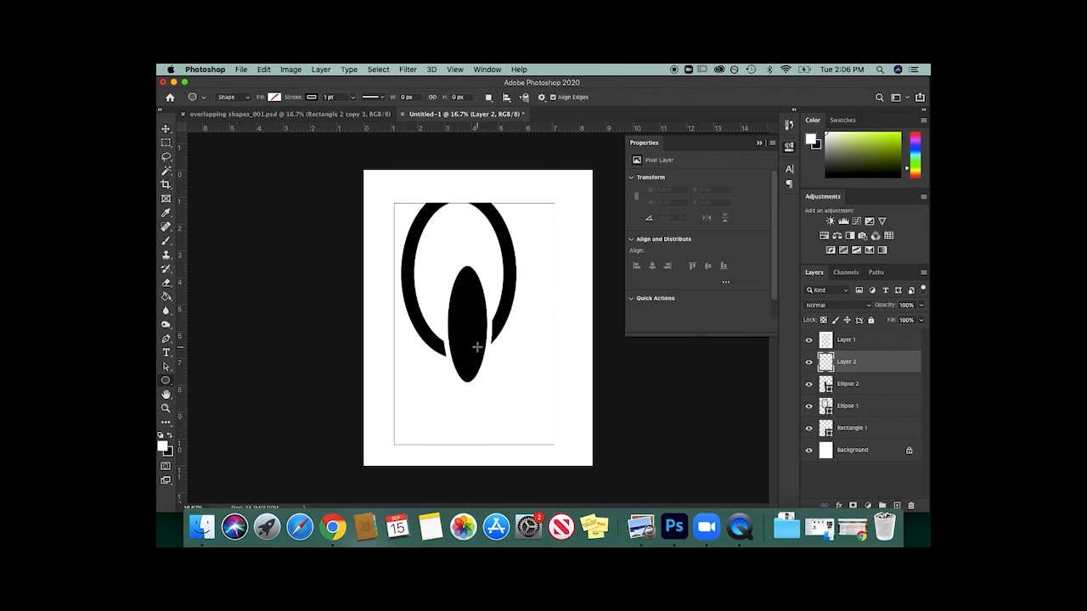
pyautogui.moveTo(477, 348); pyautogui.dragTo(532, 425)
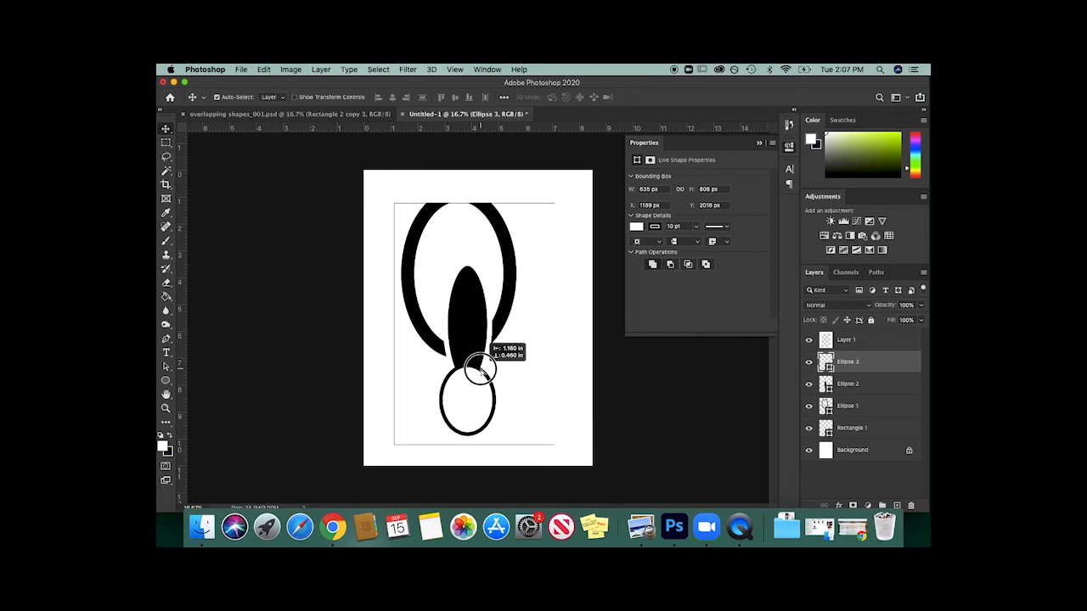
pyautogui.moveTo(476, 370); pyautogui.dragTo(526, 233)
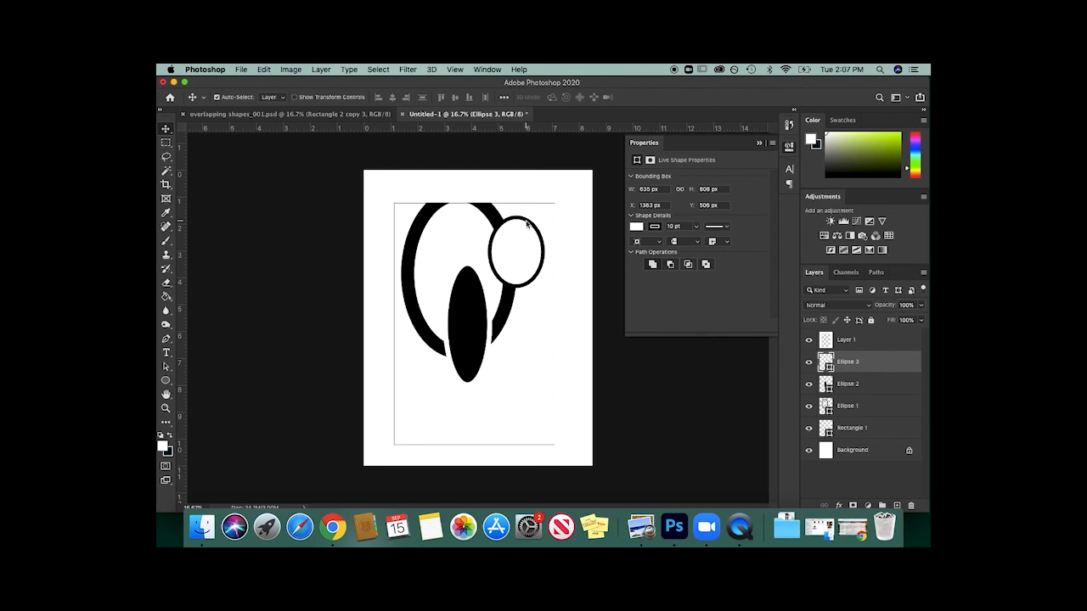
pyautogui.moveTo(870, 482)
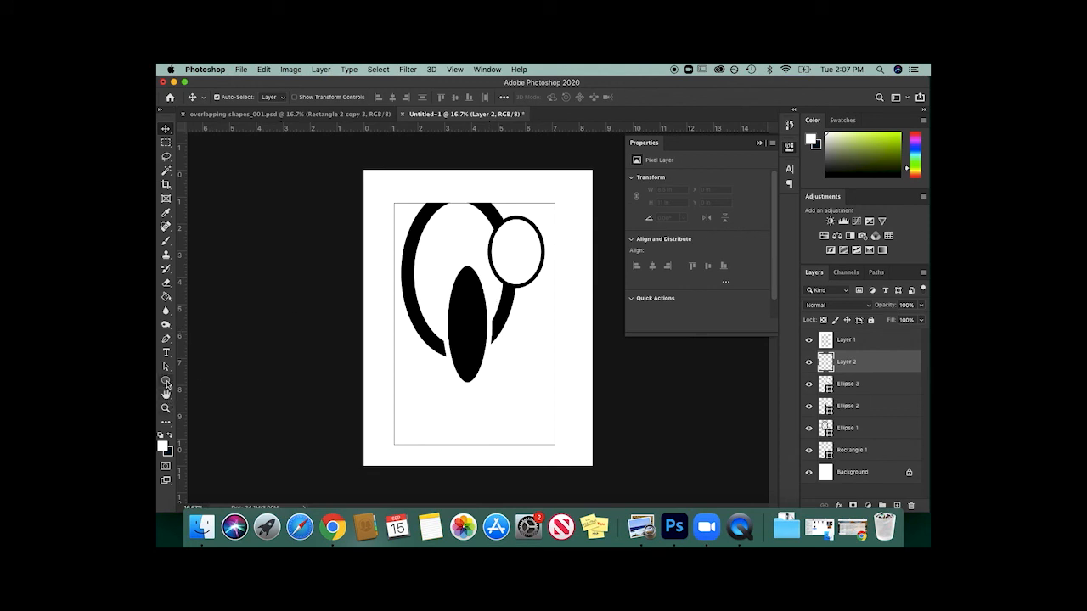
pyautogui.click(168, 381)
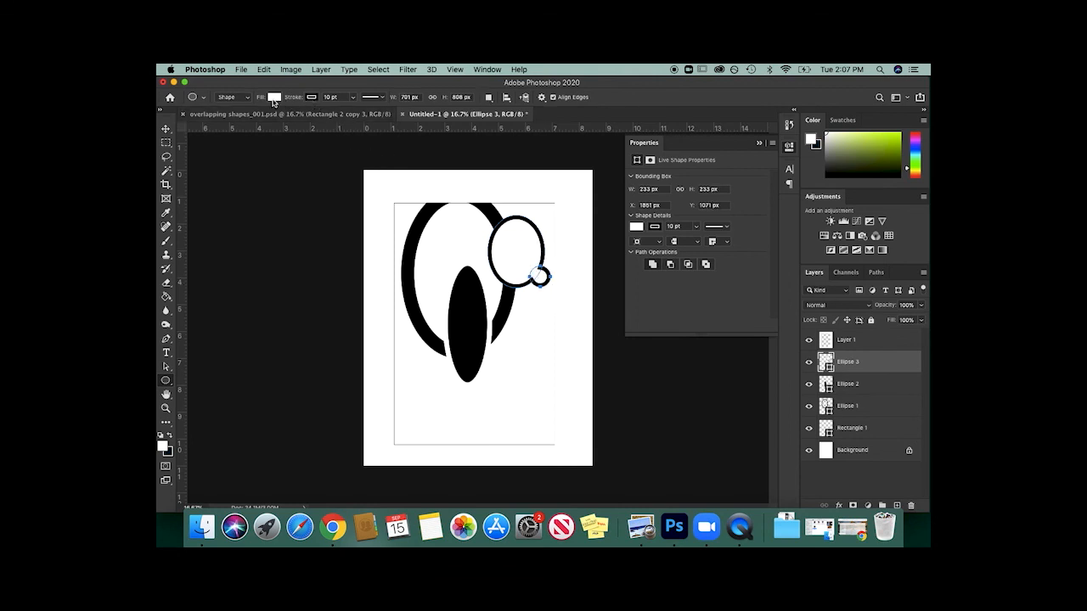
pyautogui.click(272, 96)
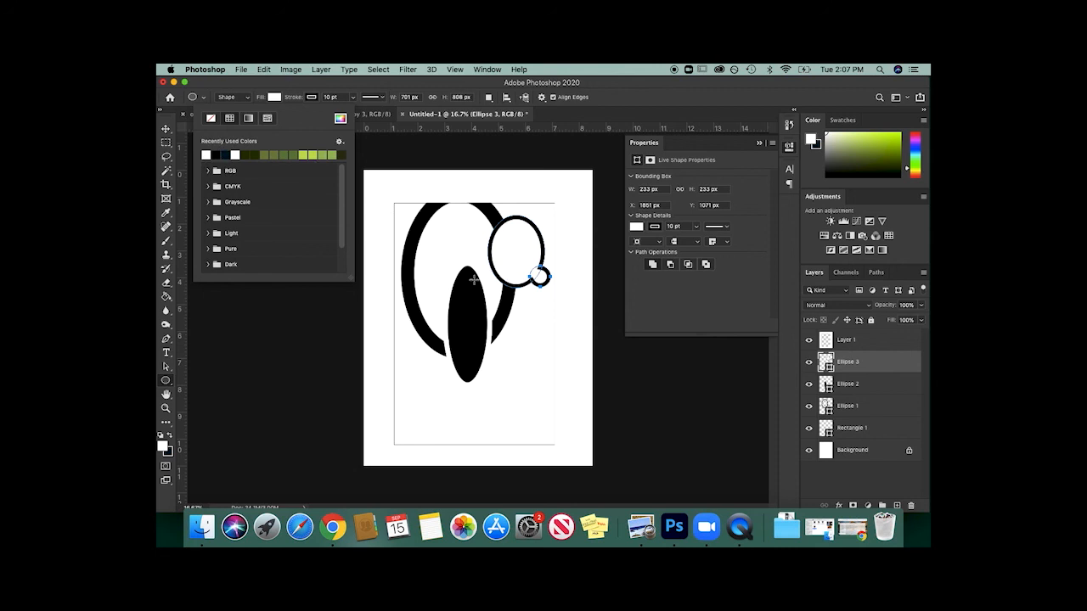
pyautogui.moveTo(482, 347)
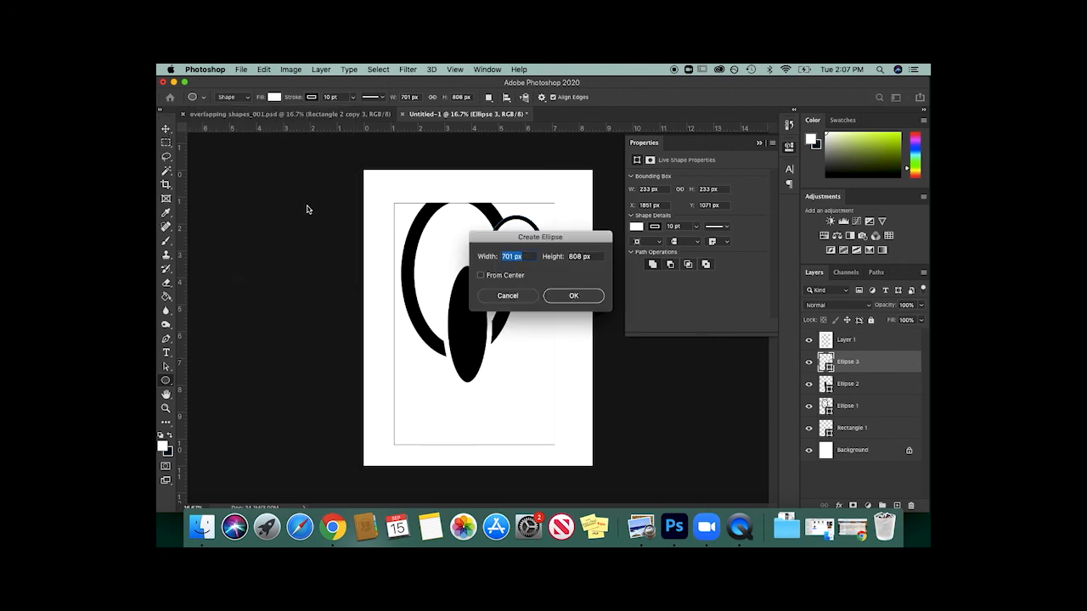
pyautogui.click(573, 295)
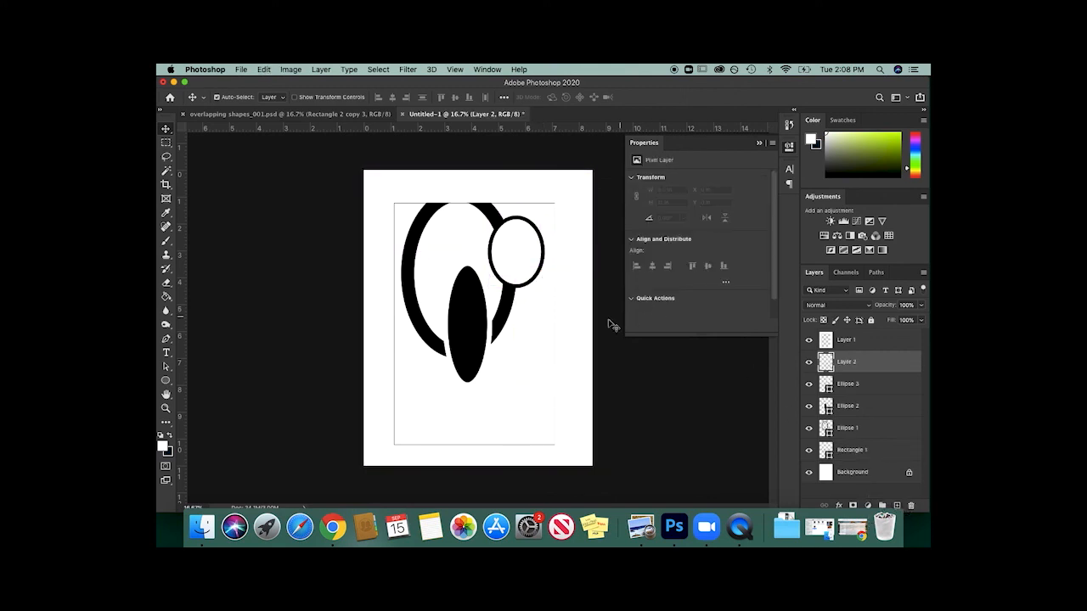
pyautogui.click(168, 381)
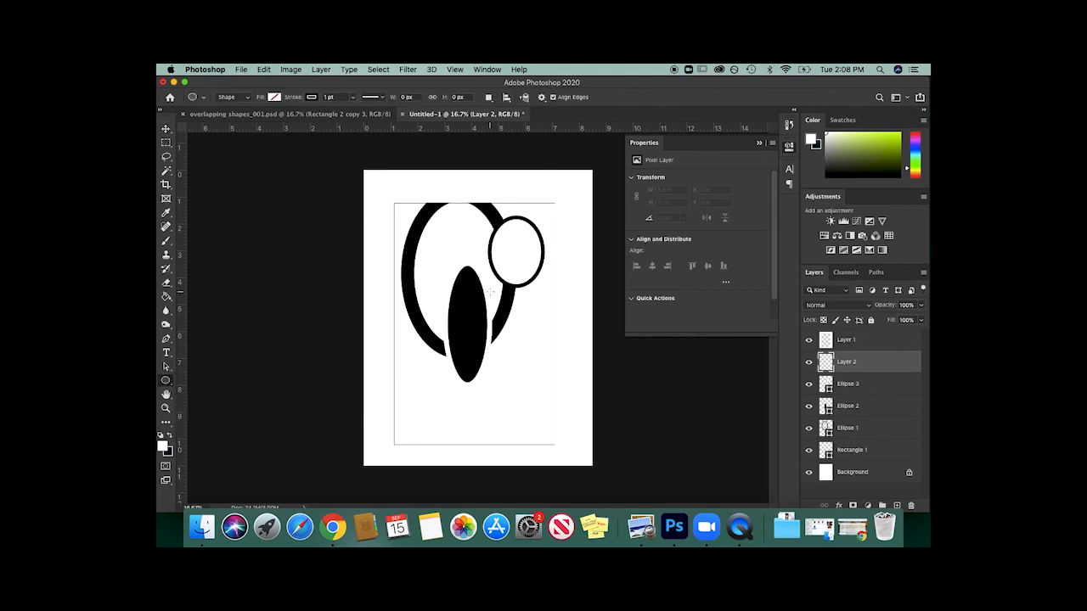
# Step: Draw a tall narrow rectangle beside the circle with a 10 pt outline
pyautogui.click(166, 380)
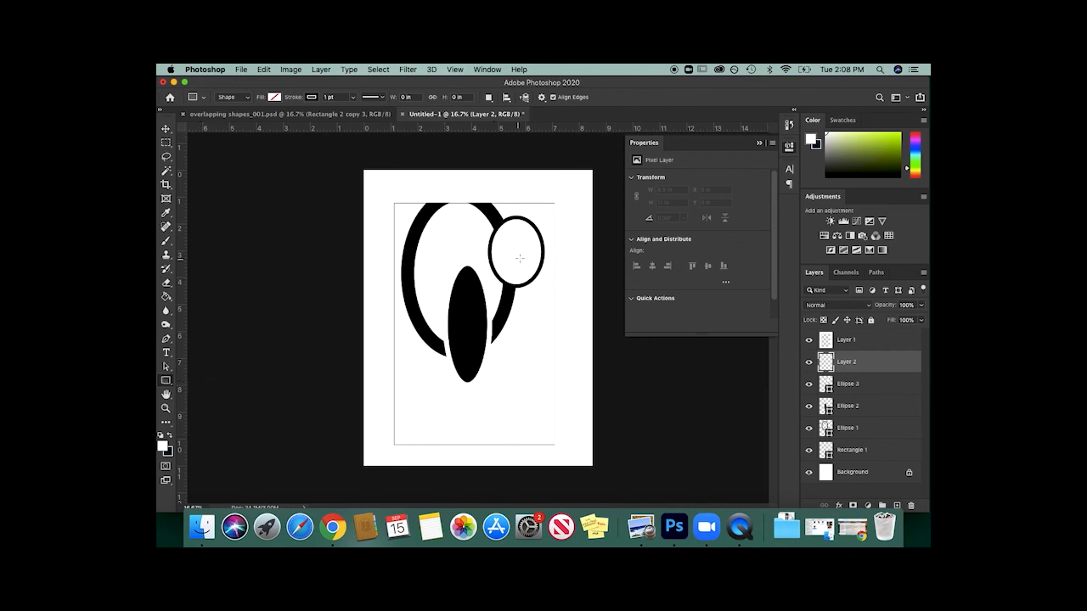
pyautogui.moveTo(520, 255); pyautogui.dragTo(535, 325)
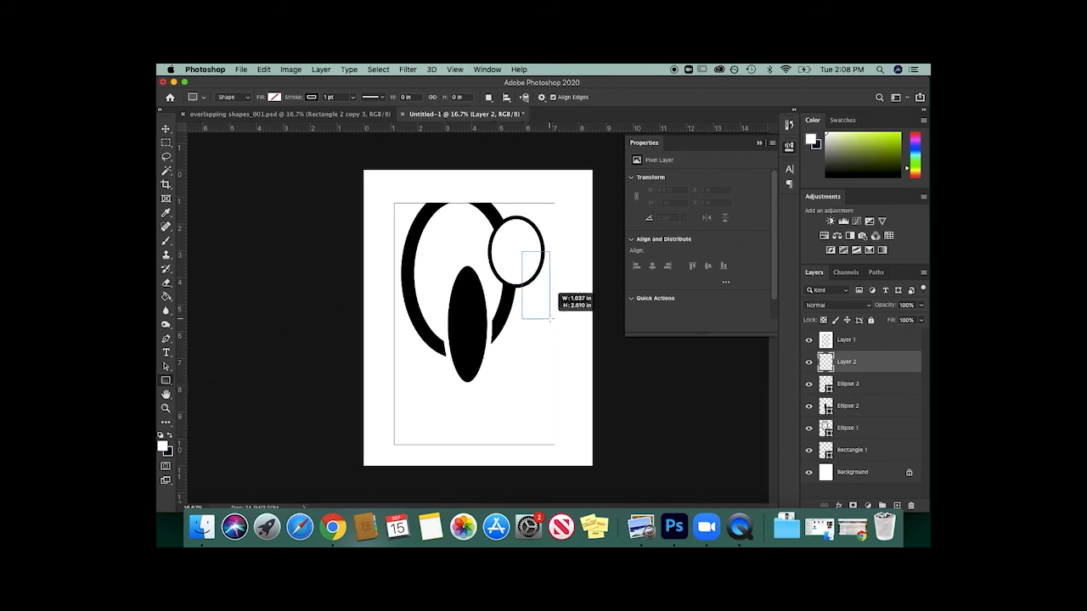
pyautogui.click(273, 97)
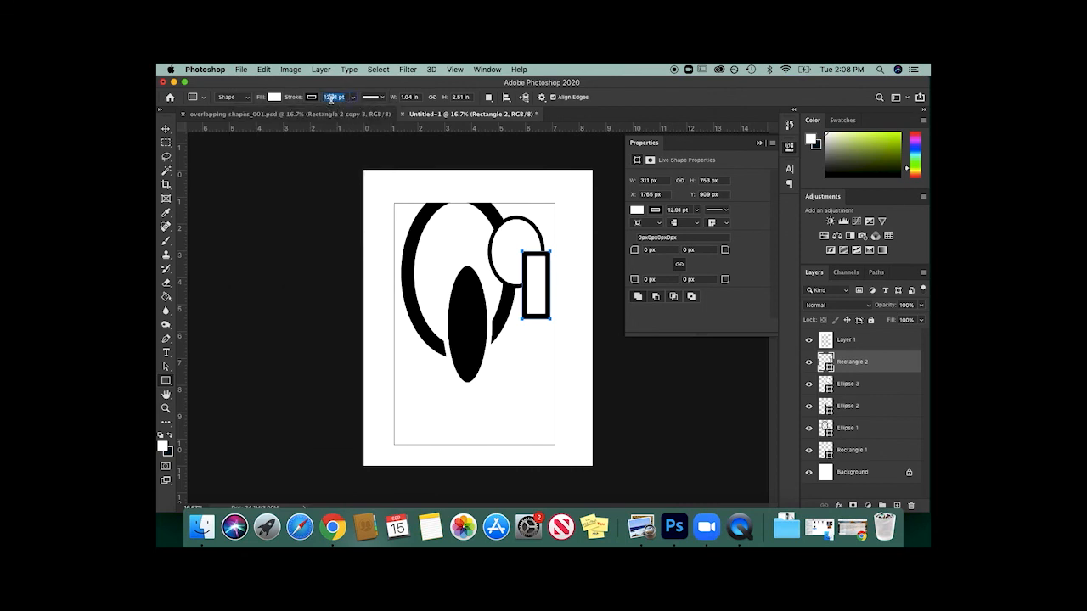
pyautogui.write('35')
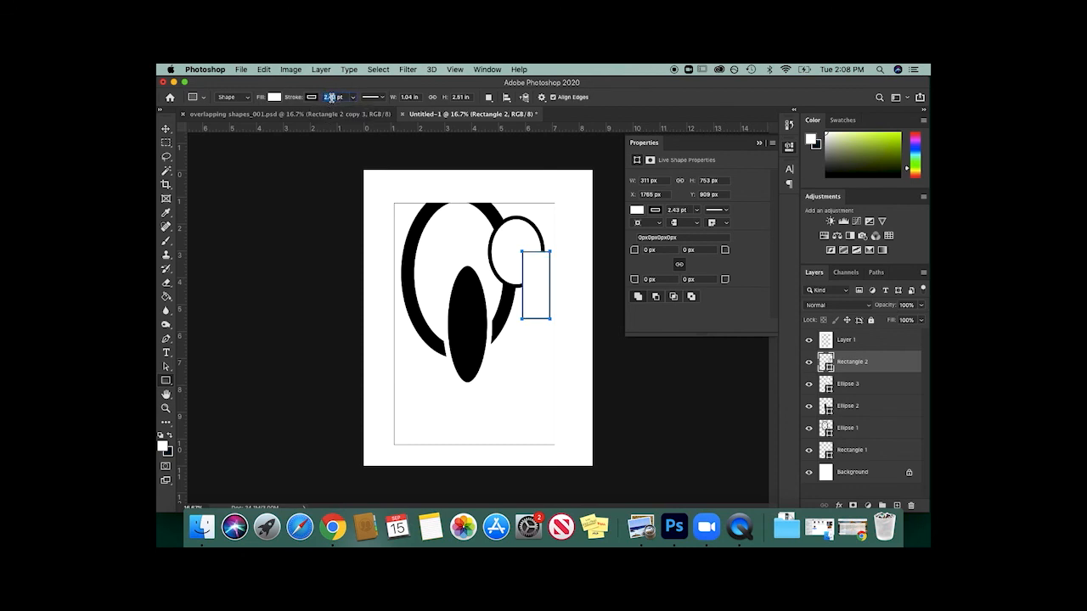
pyautogui.write('10 pt')
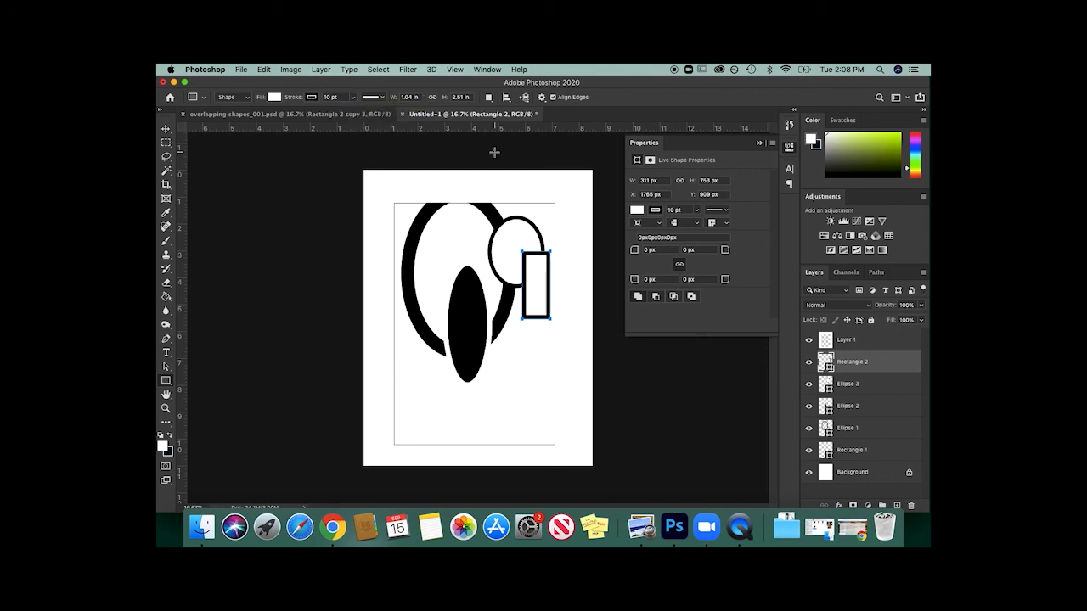
# Step: Select the small circle's layer and set its outline thickness to 20 pt
pyautogui.click(166, 130)
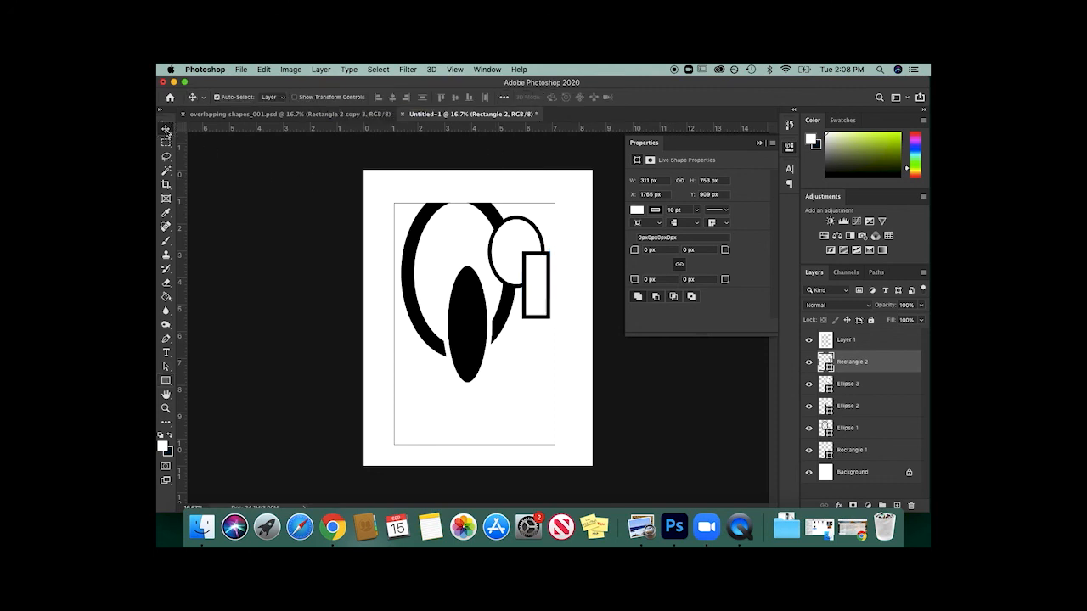
pyautogui.click(848, 383)
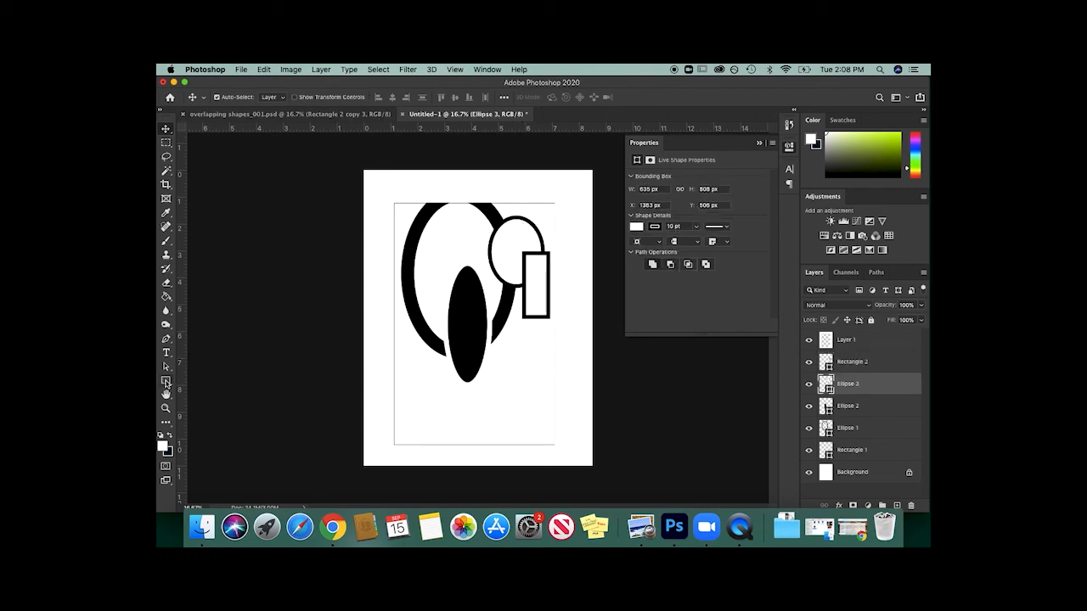
pyautogui.click(166, 380)
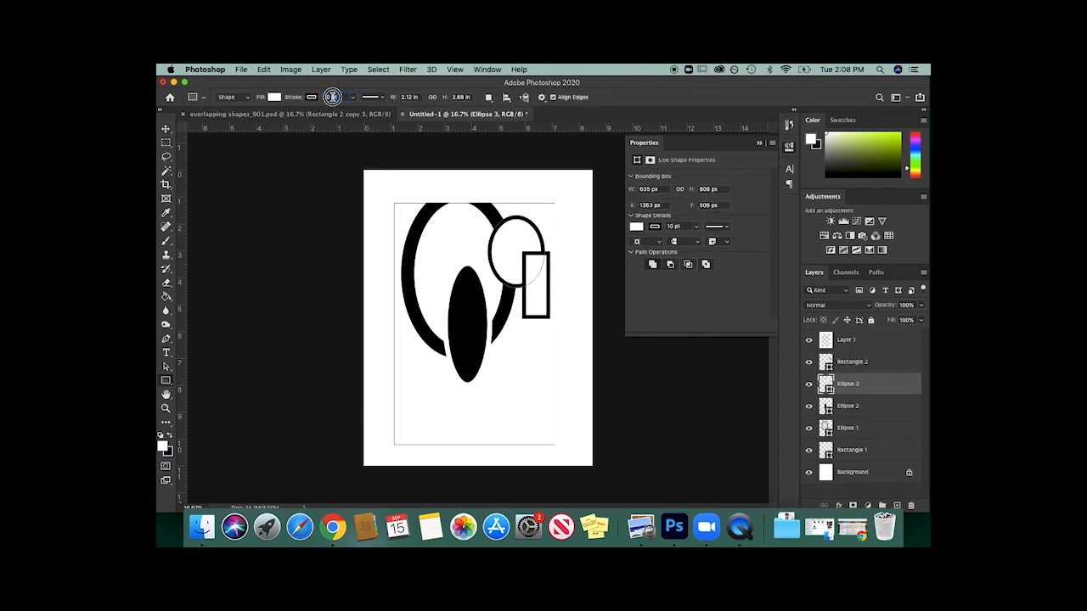
pyautogui.click(332, 97)
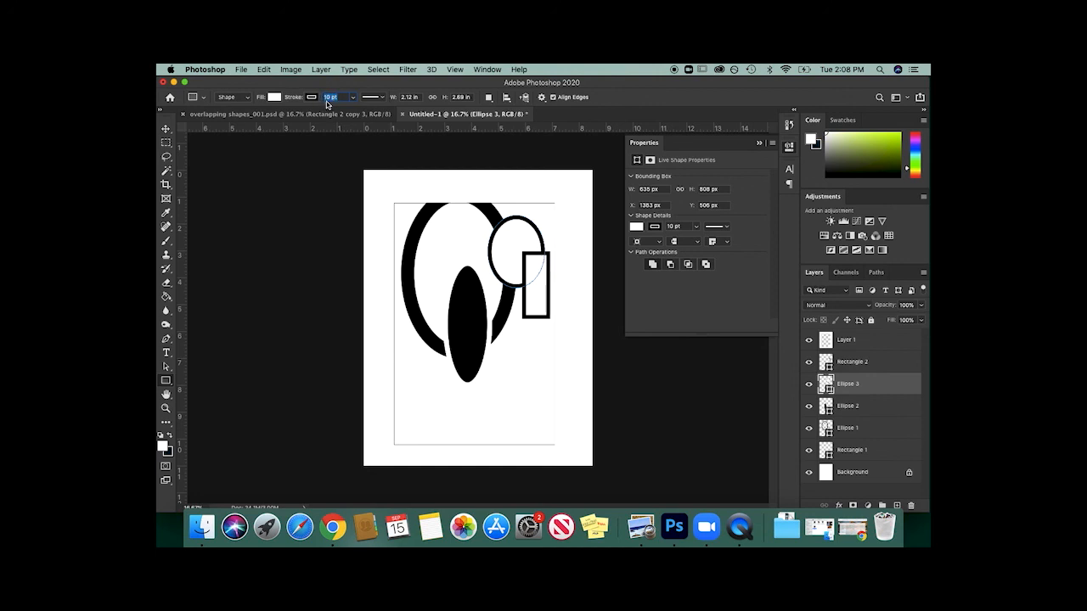
pyautogui.write('20')
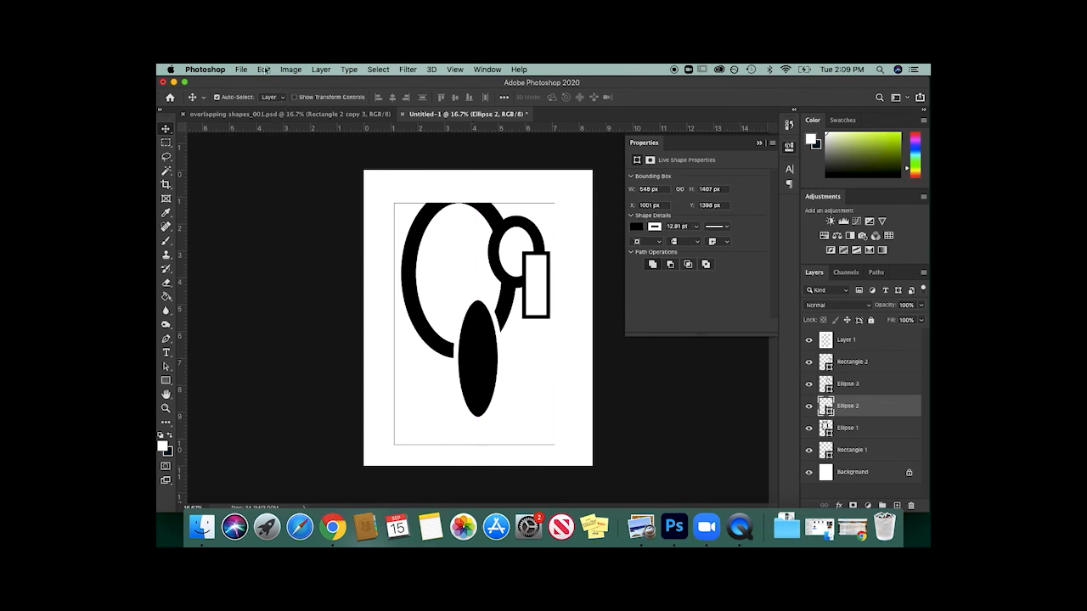
# Step: Free-transform the black ellipse, rotating it nearly horizontal and placing it at the left page edge
pyautogui.click(264, 69)
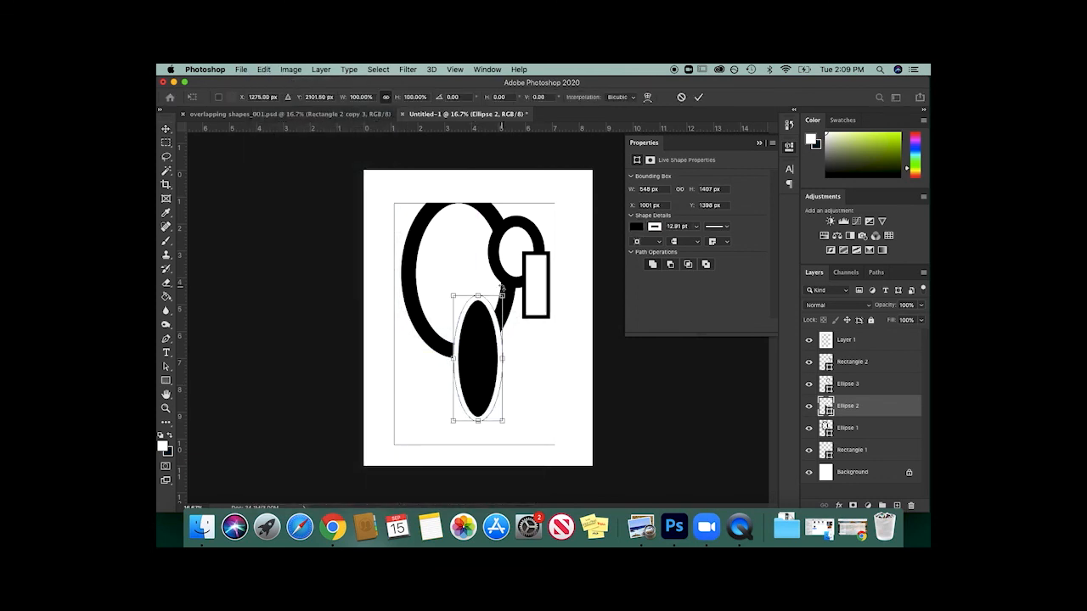
pyautogui.moveTo(499, 293); pyautogui.dragTo(471, 284)
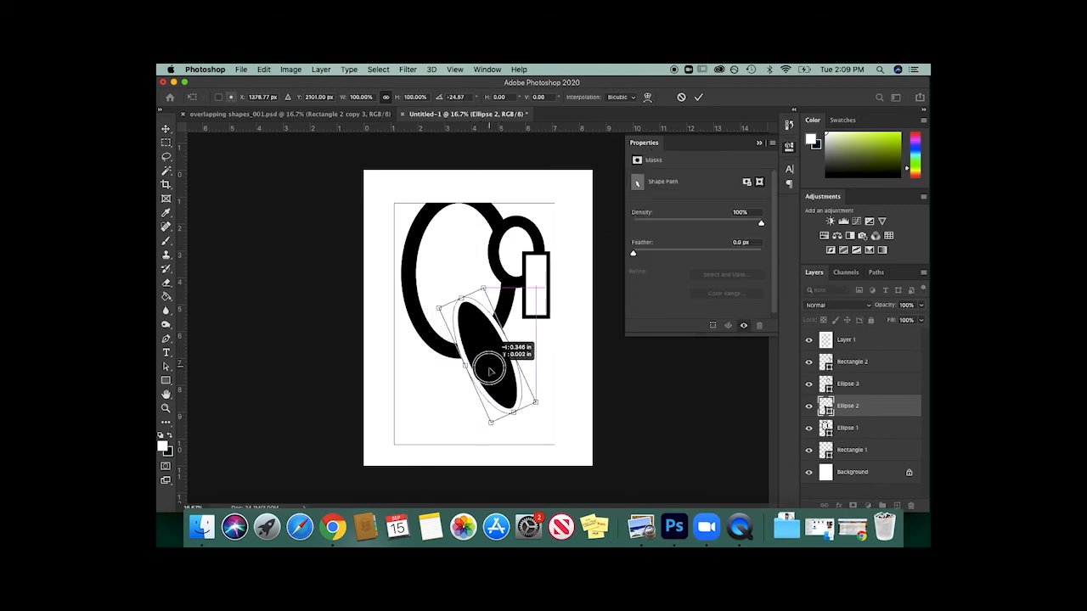
pyautogui.moveTo(488, 369); pyautogui.dragTo(510, 416)
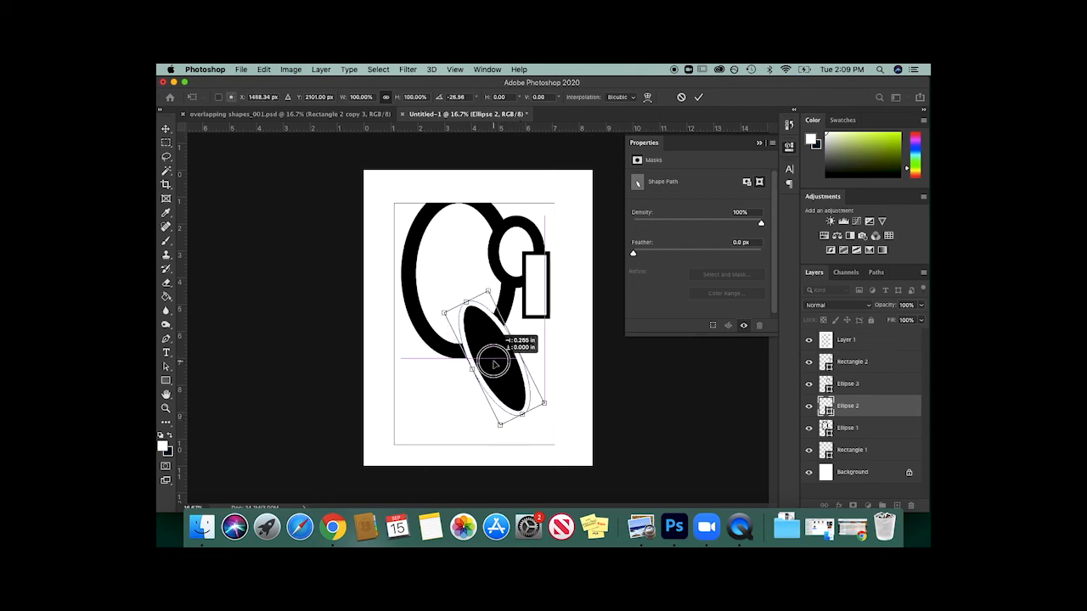
pyautogui.moveTo(494, 364); pyautogui.dragTo(480, 338)
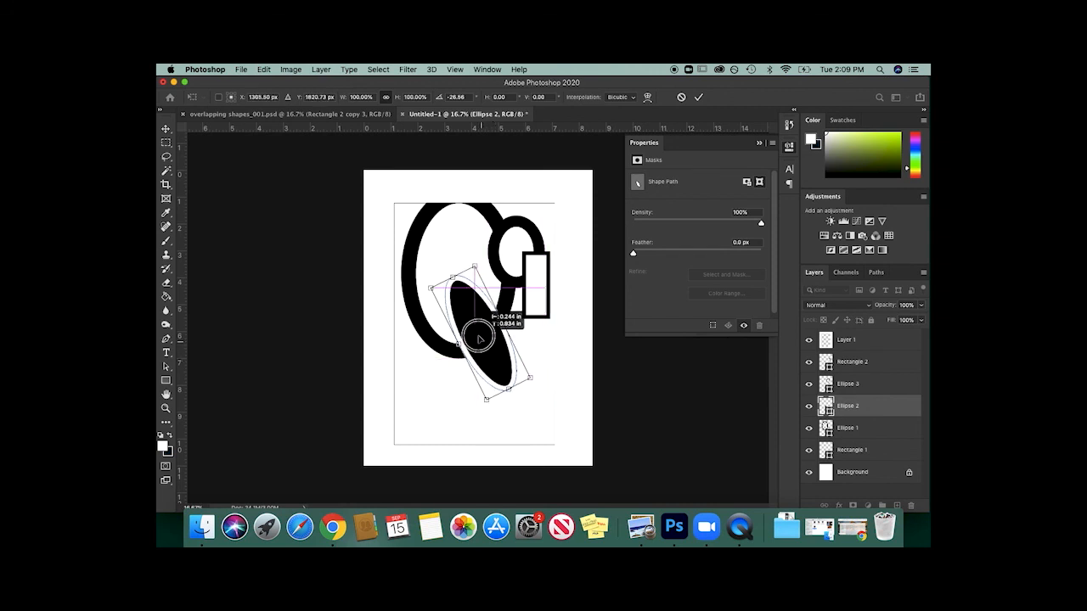
pyautogui.moveTo(480, 336); pyautogui.dragTo(495, 364)
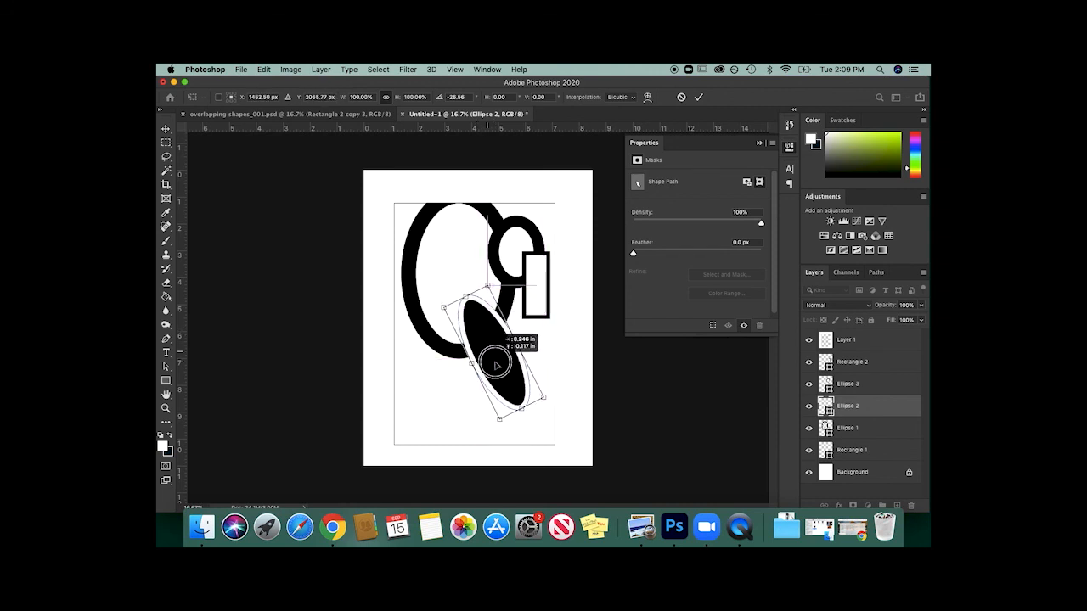
pyautogui.moveTo(495, 363); pyautogui.dragTo(548, 399)
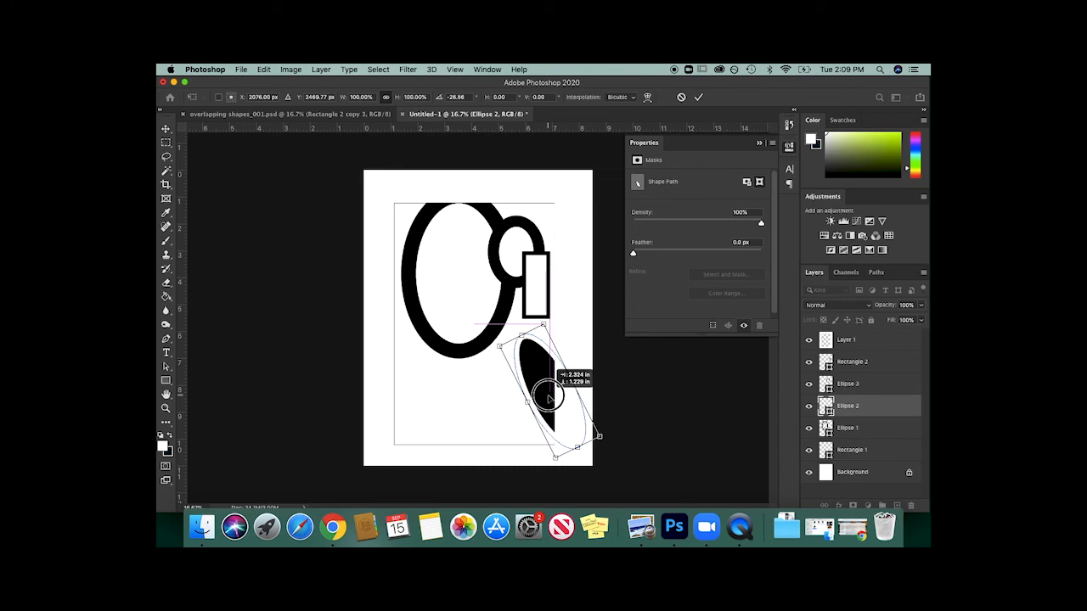
pyautogui.moveTo(547, 395); pyautogui.dragTo(412, 331)
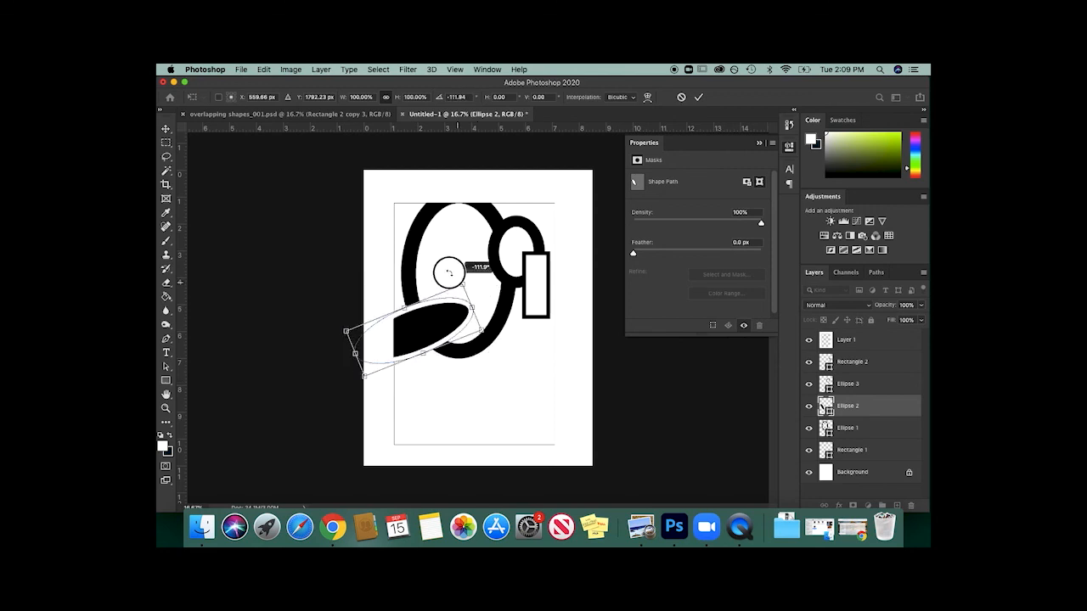
pyautogui.moveTo(433, 289); pyautogui.dragTo(428, 314)
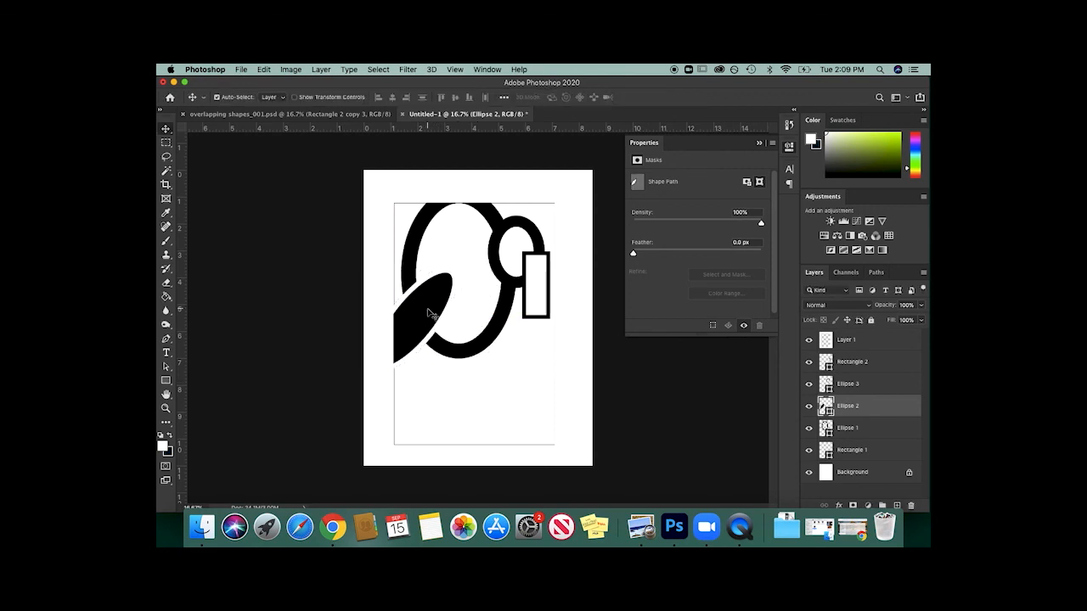
pyautogui.moveTo(524, 384)
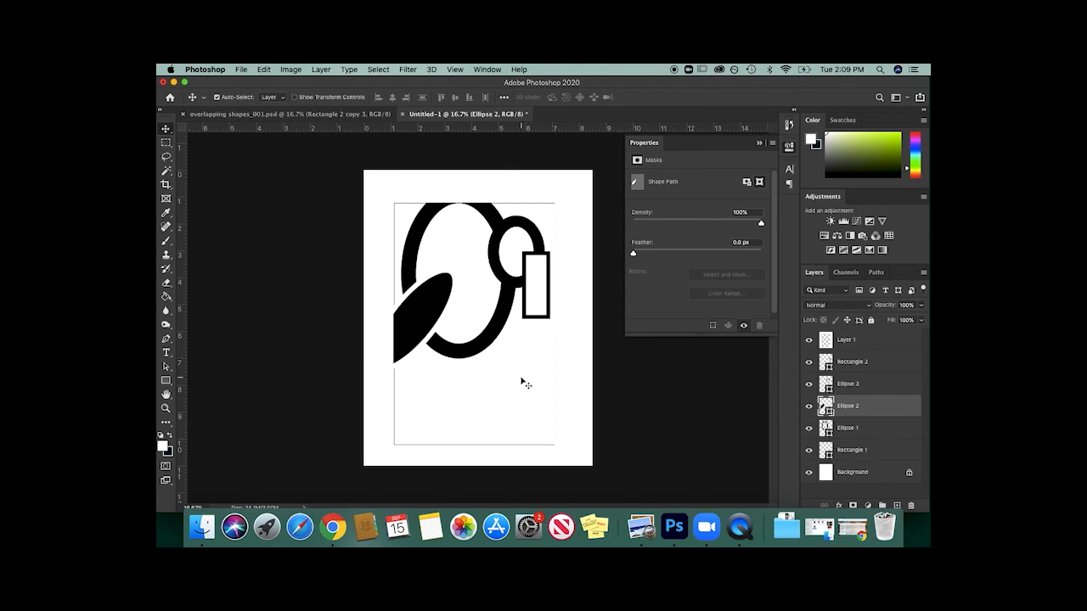
pyautogui.moveTo(425, 316)
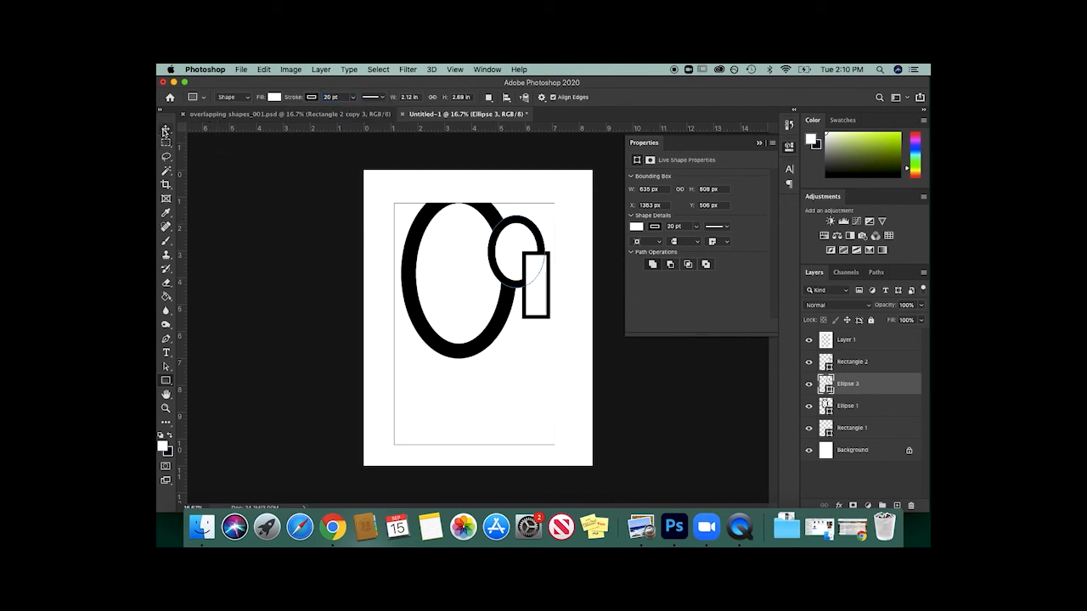
# Step: With the Move tool, drag the small hollow ellipse down onto the rectangle
pyautogui.click(166, 128)
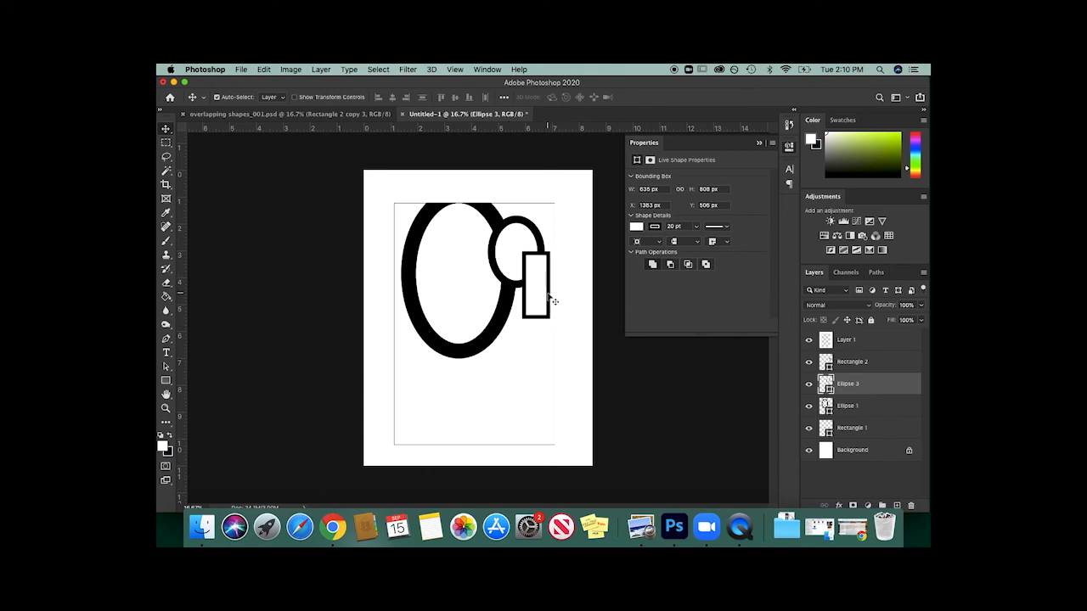
pyautogui.moveTo(531, 280); pyautogui.dragTo(534, 386)
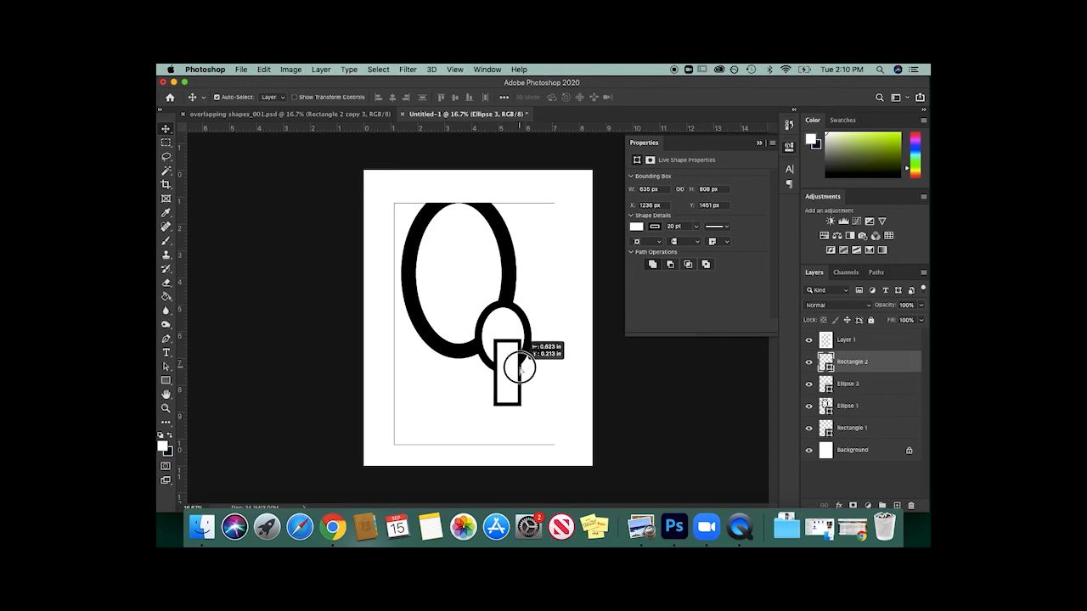
pyautogui.moveTo(518, 366); pyautogui.dragTo(522, 374)
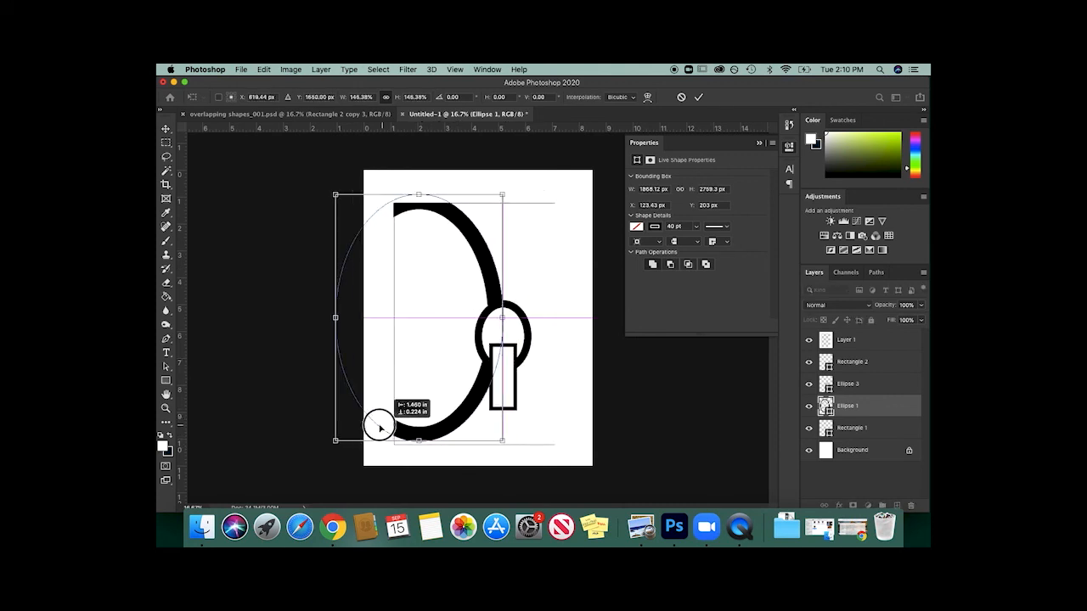
# Step: Enlarge the large ellipse past the left page edge, fill it solid black, and select Ellipse 3
pyautogui.moveTo(379, 426); pyautogui.dragTo(371, 433)
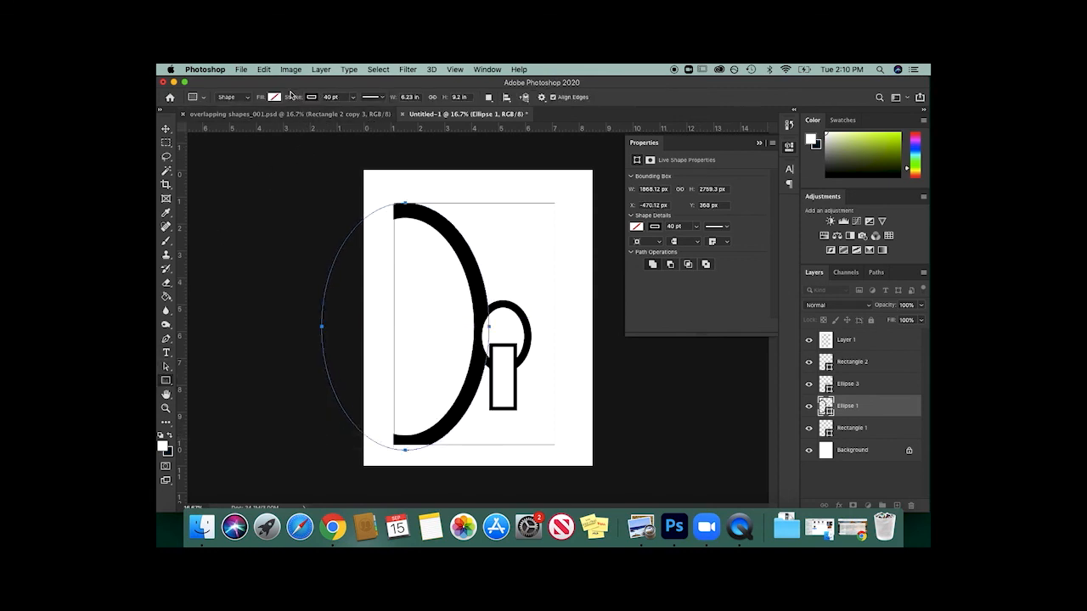
pyautogui.click(274, 97)
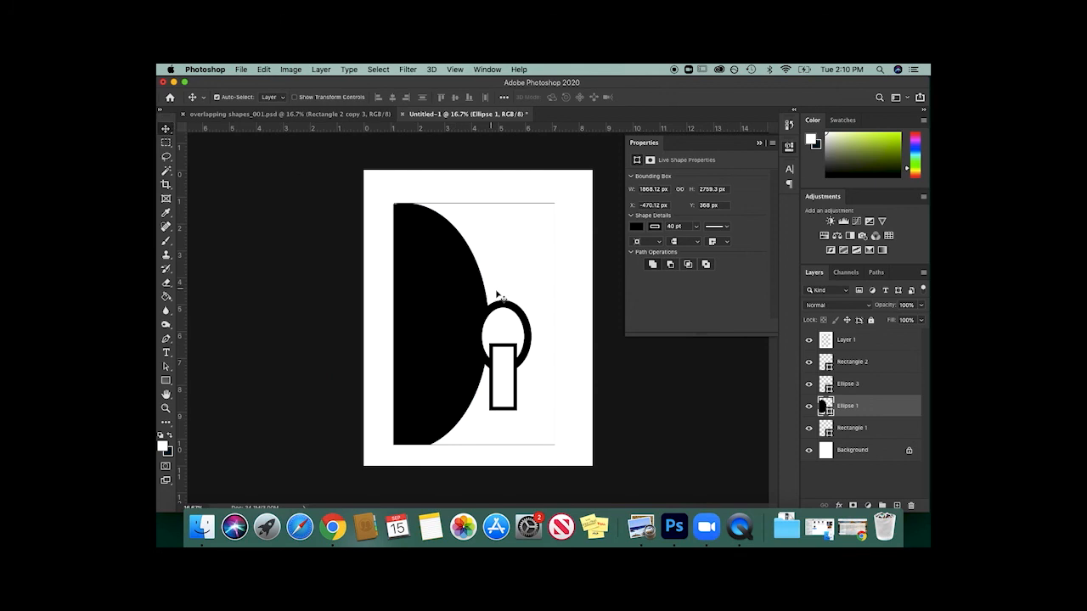
pyautogui.click(848, 383)
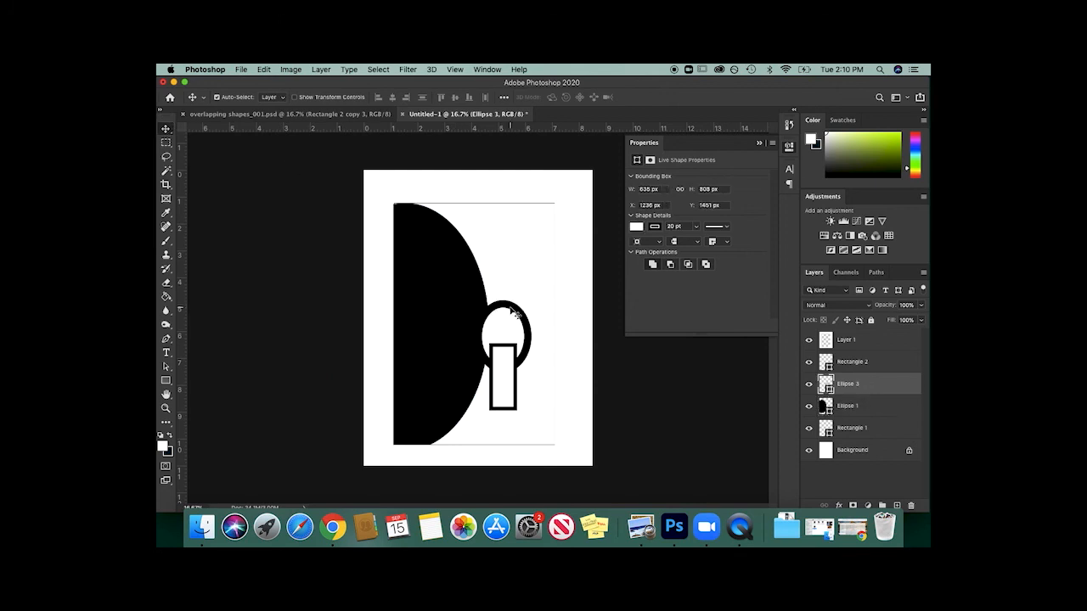
pyautogui.click(166, 380)
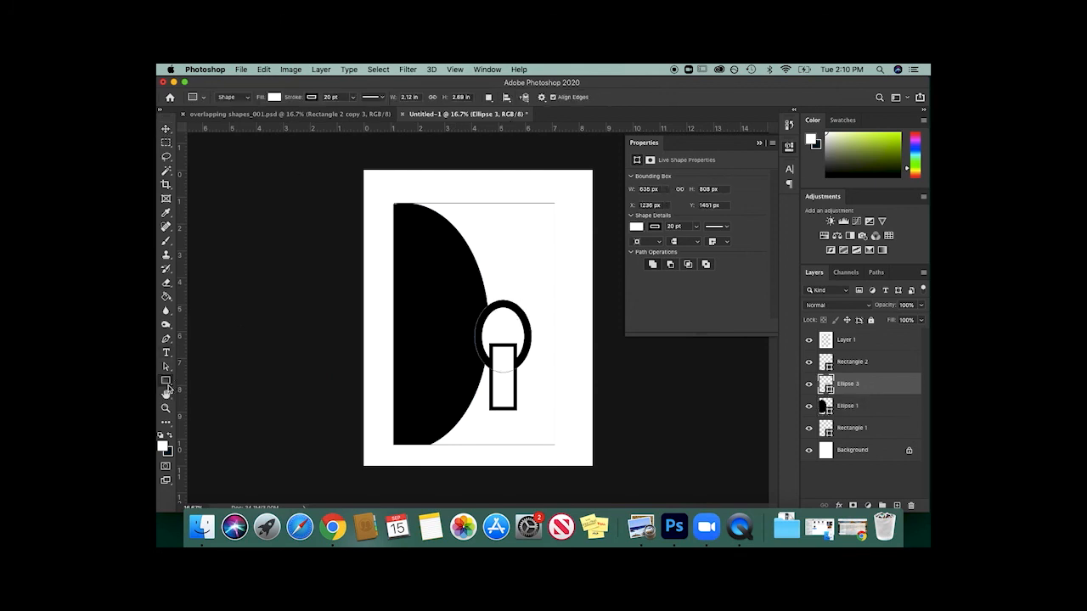
pyautogui.moveTo(452, 269)
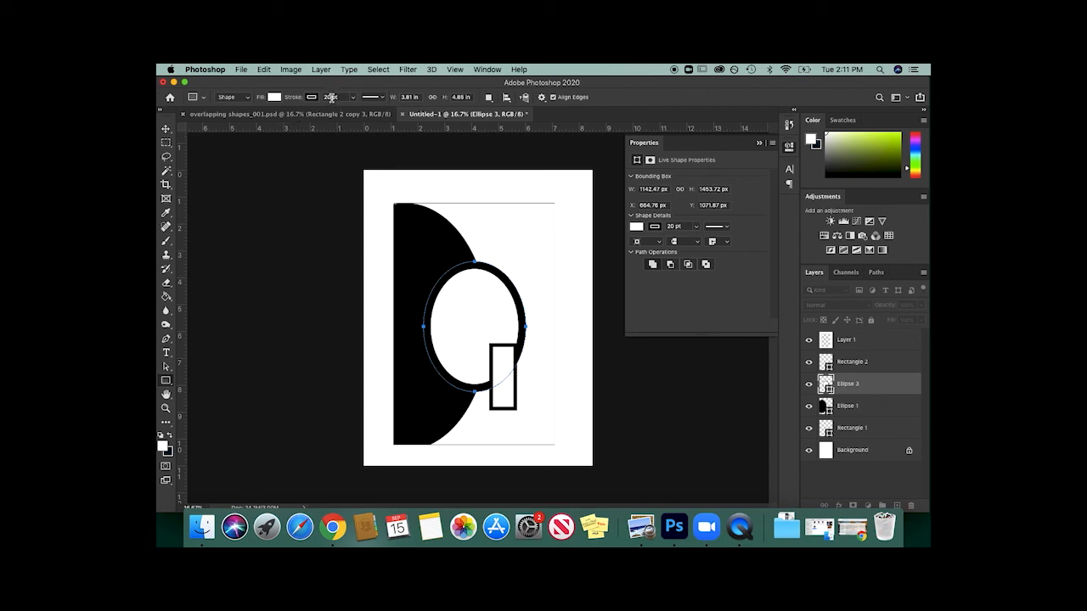
pyautogui.moveTo(331, 97)
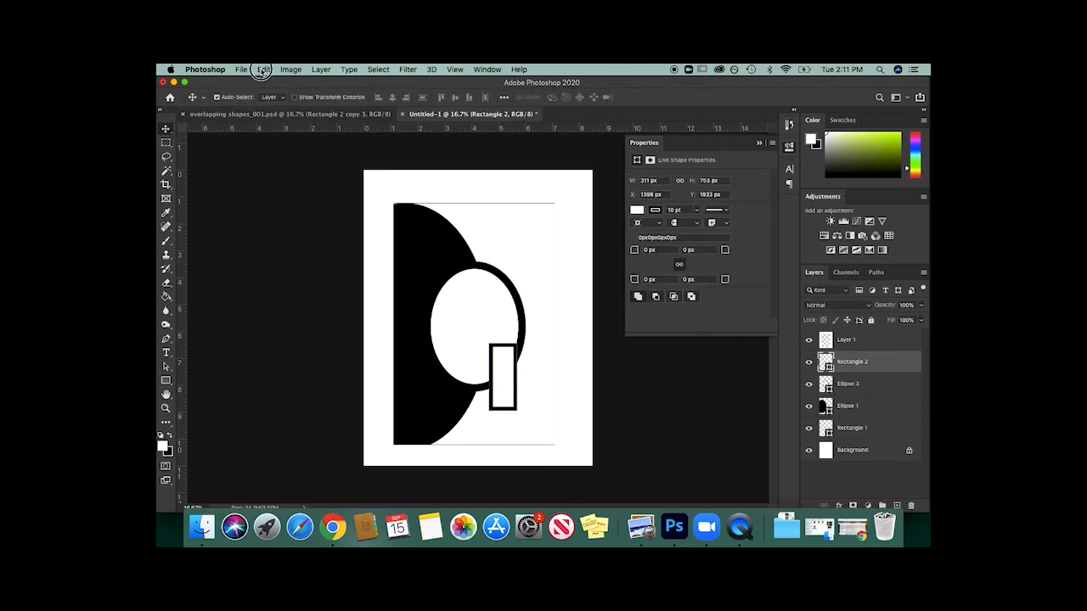
# Step: Rotate Rectangle 2 diagonally with Transform Path, accepting conversion to a regular path
pyautogui.click(263, 69)
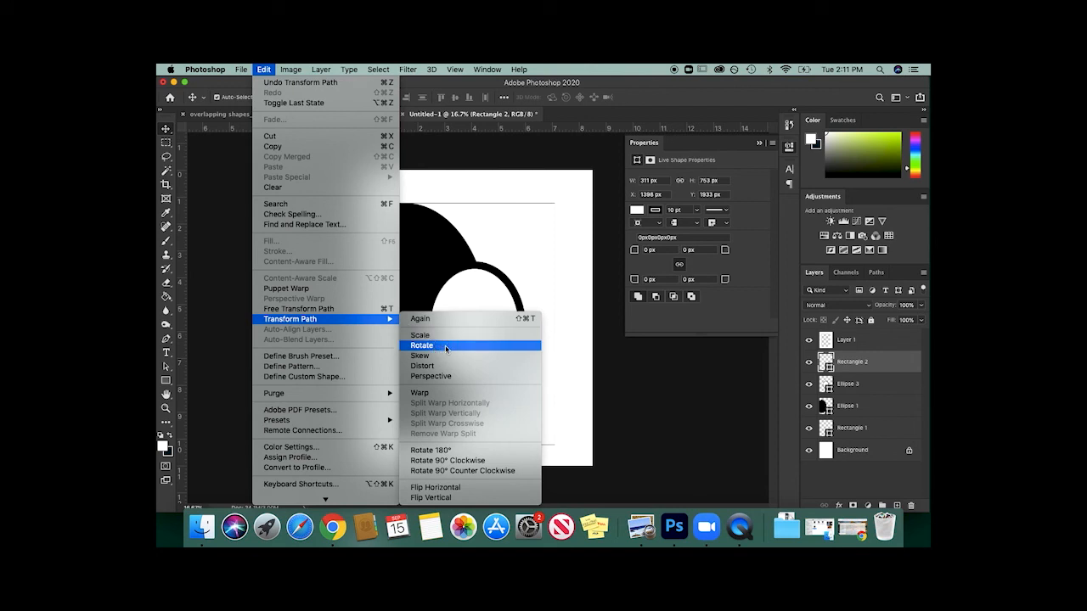
pyautogui.click(422, 345)
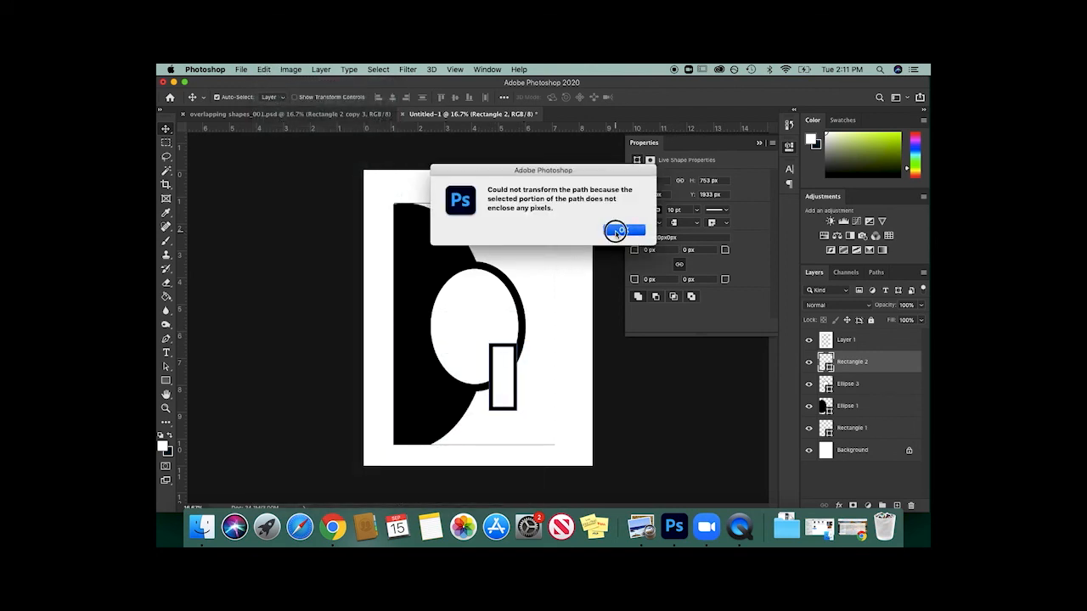
pyautogui.click(624, 230)
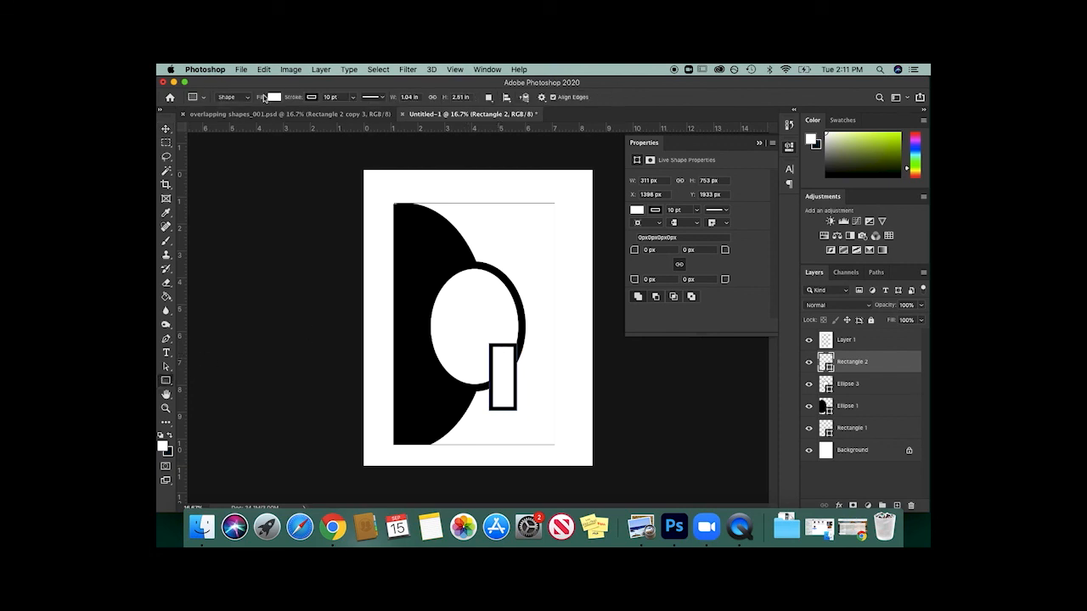
pyautogui.click(264, 69)
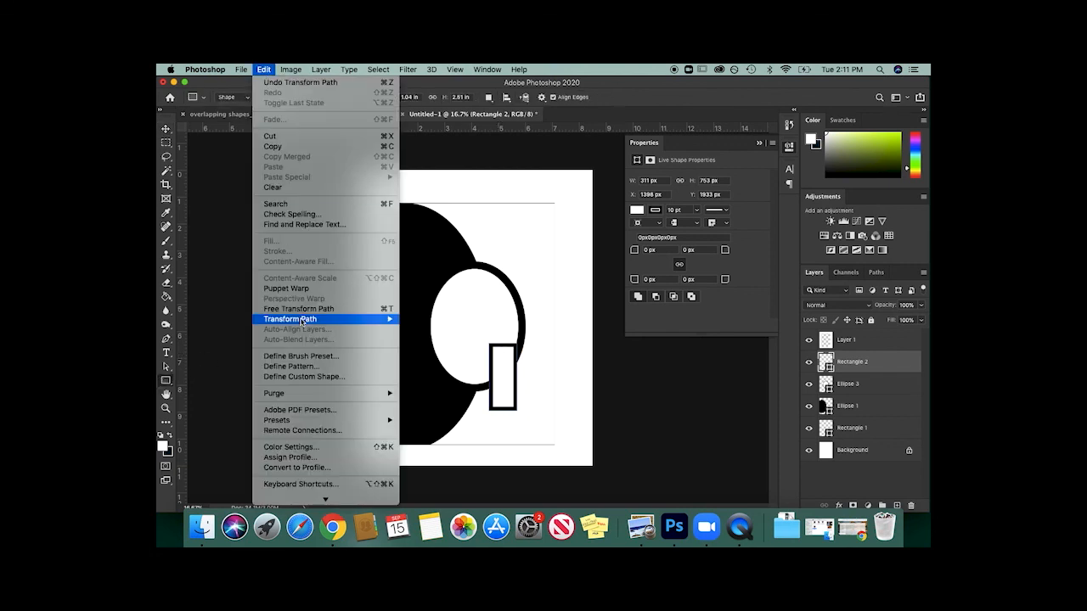
pyautogui.click(290, 319)
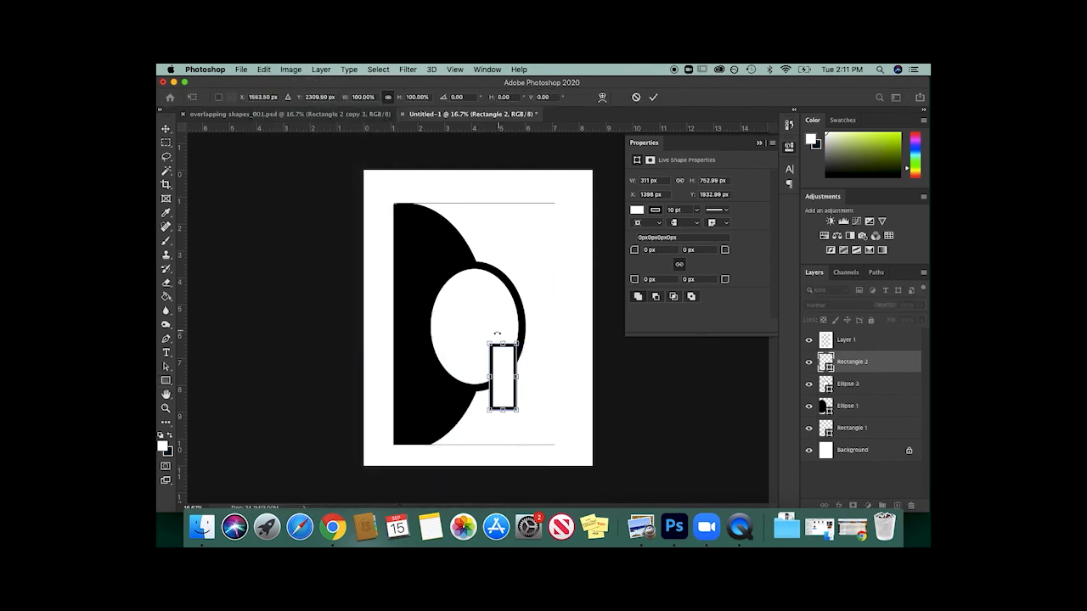
pyautogui.moveTo(505, 349); pyautogui.dragTo(523, 357)
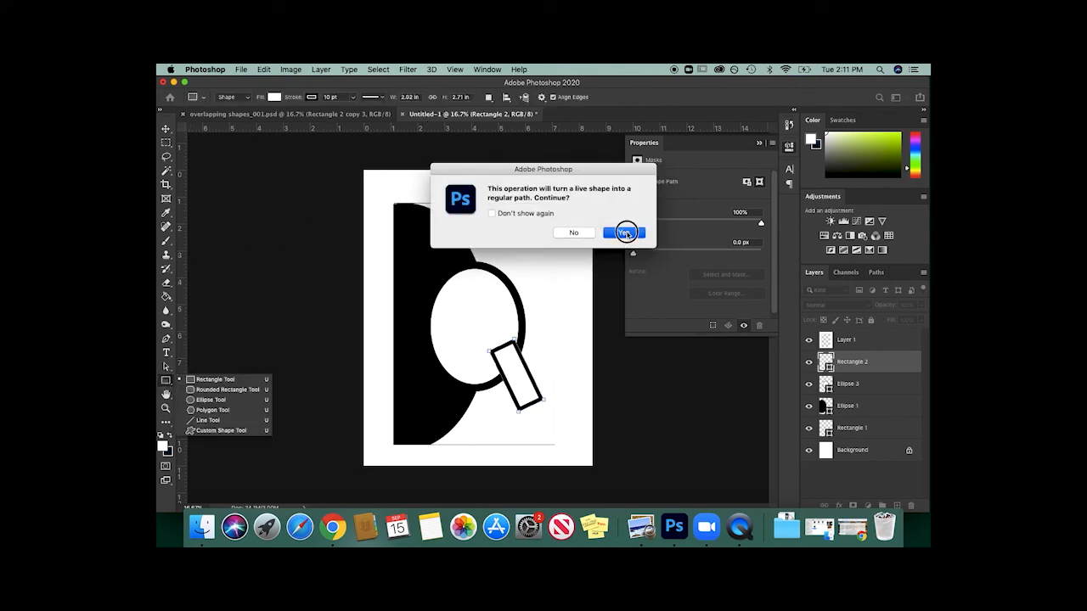
pyautogui.click(624, 232)
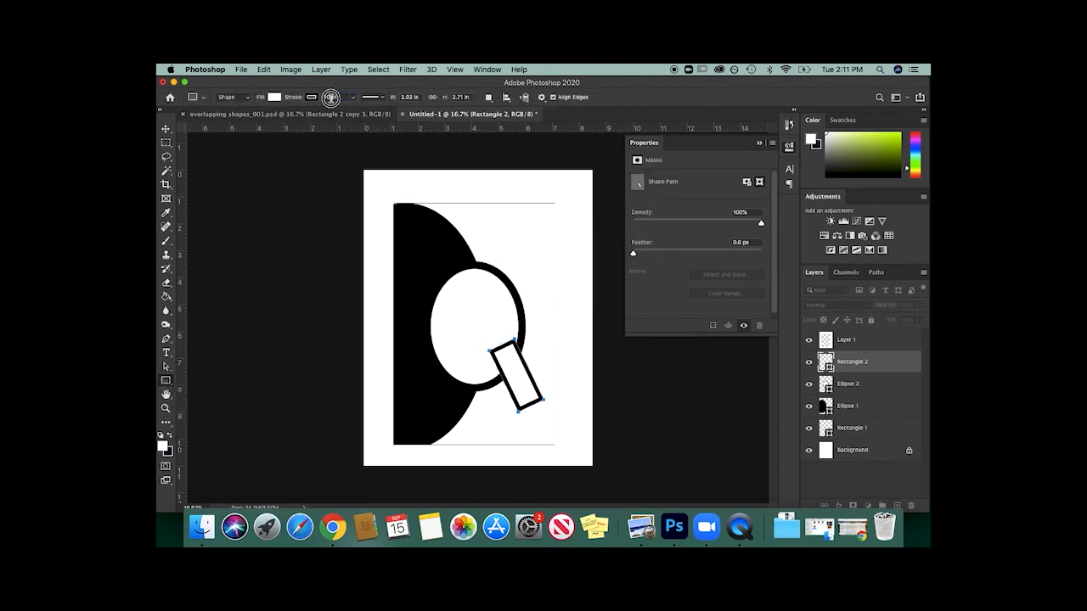
pyautogui.moveTo(330, 98)
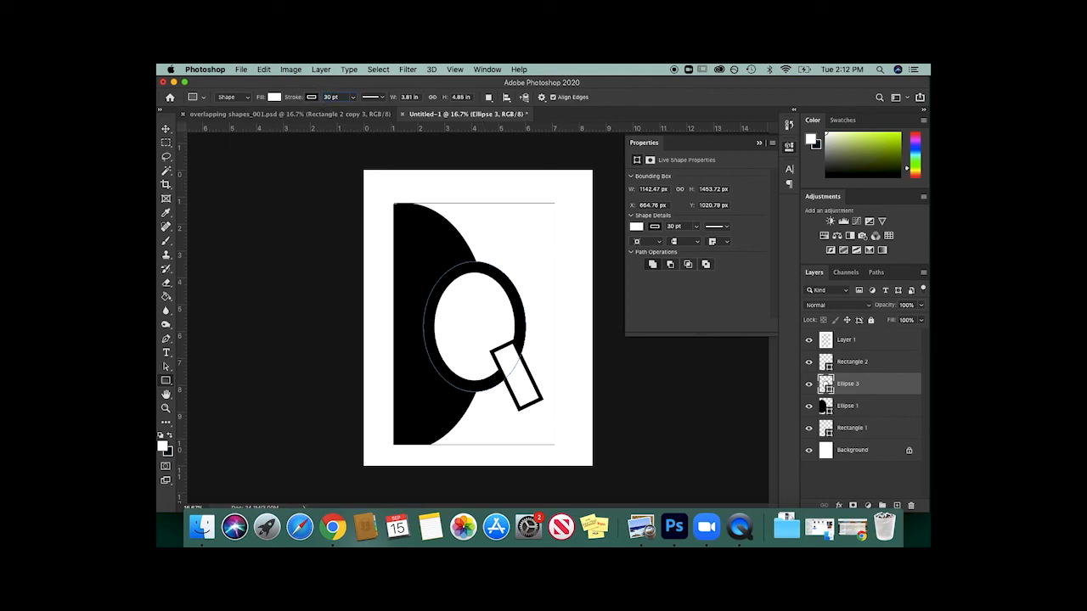
# Step: With the Move tool, drag the ellipse copy right so it overlaps the tilted rectangle
pyautogui.click(167, 129)
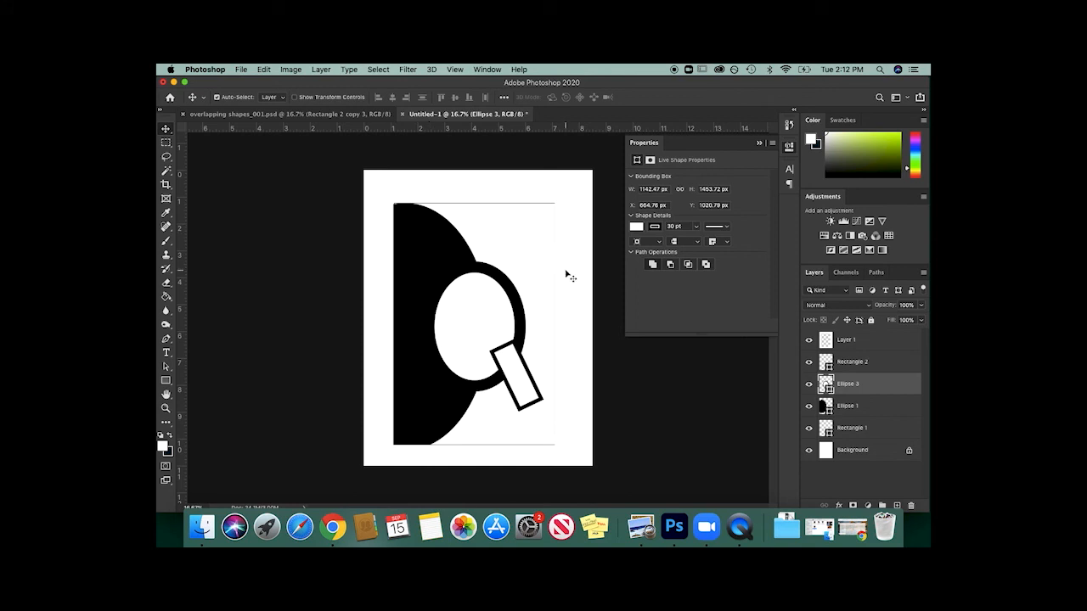
pyautogui.moveTo(625, 363)
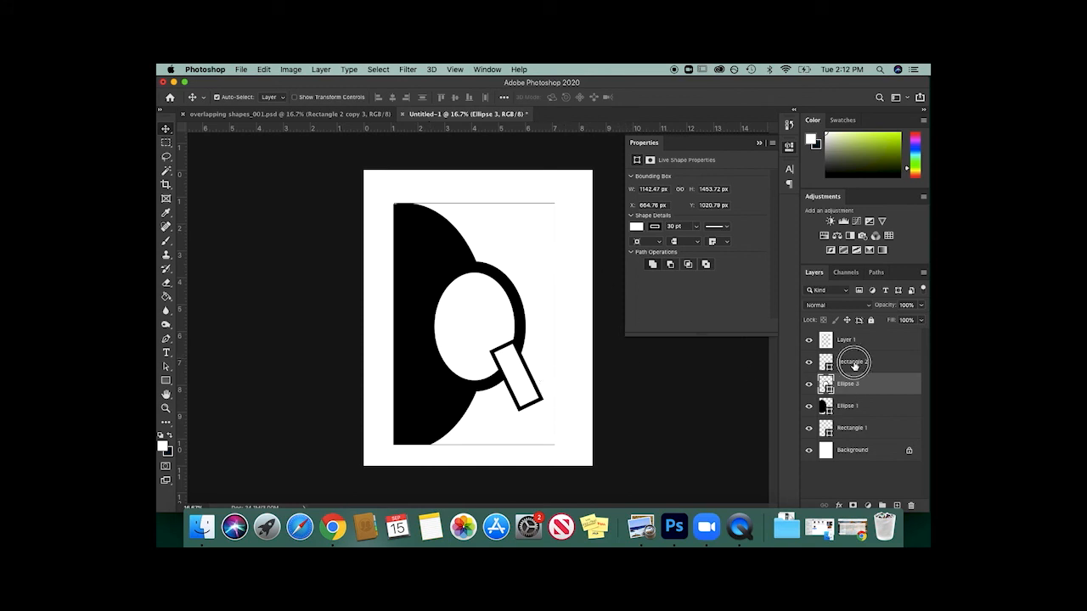
pyautogui.click(853, 362)
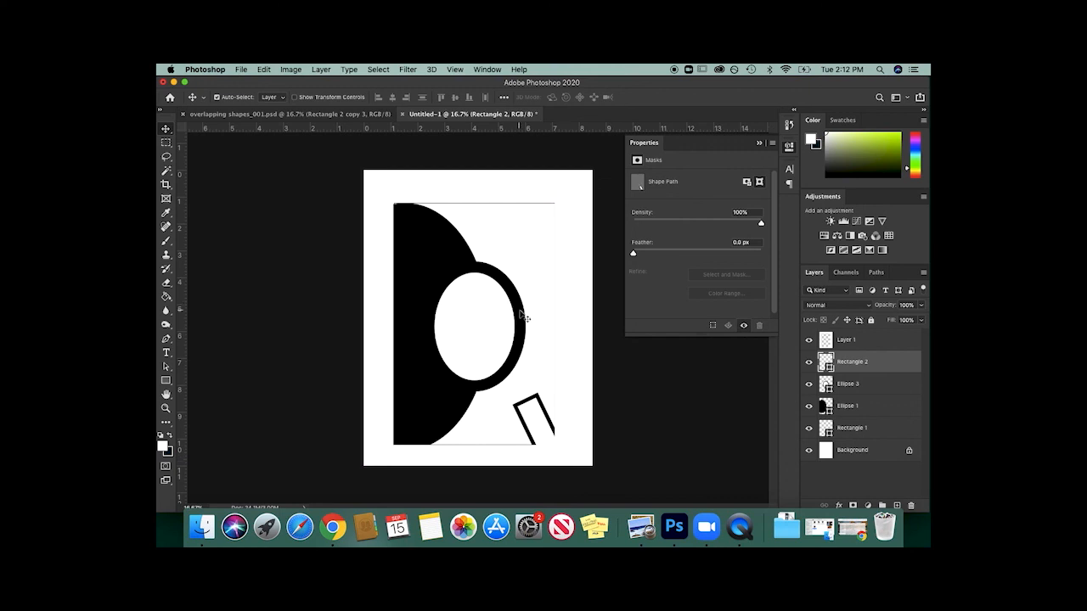
pyautogui.click(848, 383)
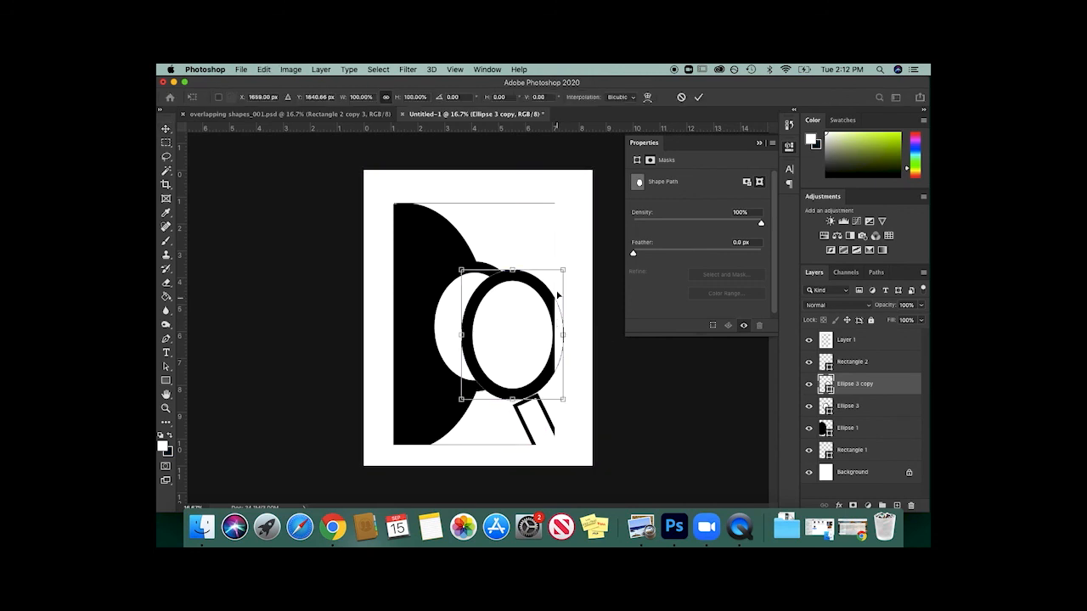
pyautogui.moveTo(556, 272); pyautogui.dragTo(505, 293)
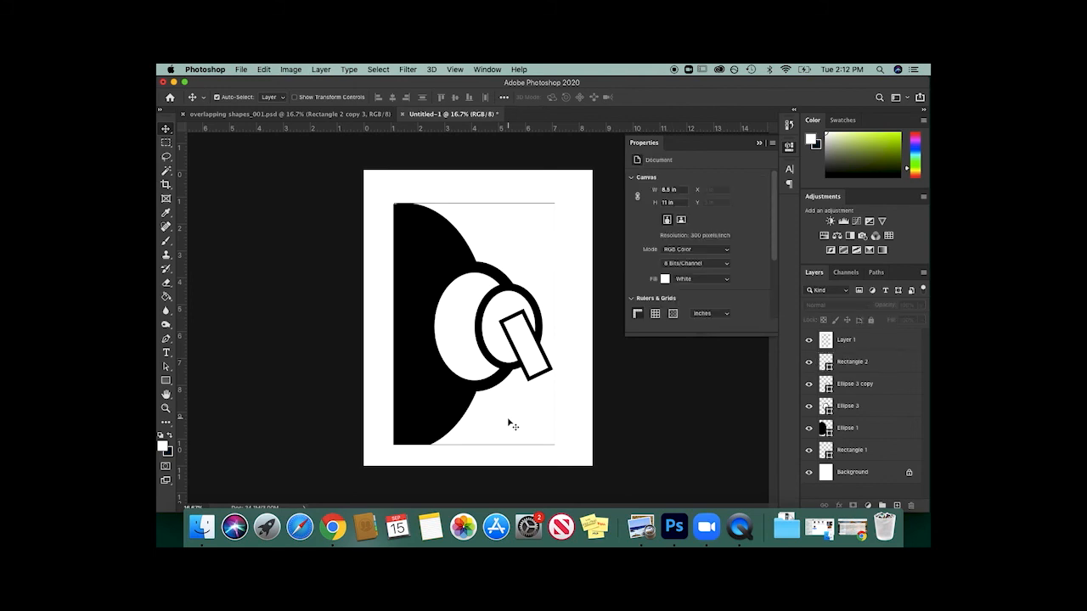
pyautogui.moveTo(329, 427)
pyautogui.write('overlapping shapes 001.psd')
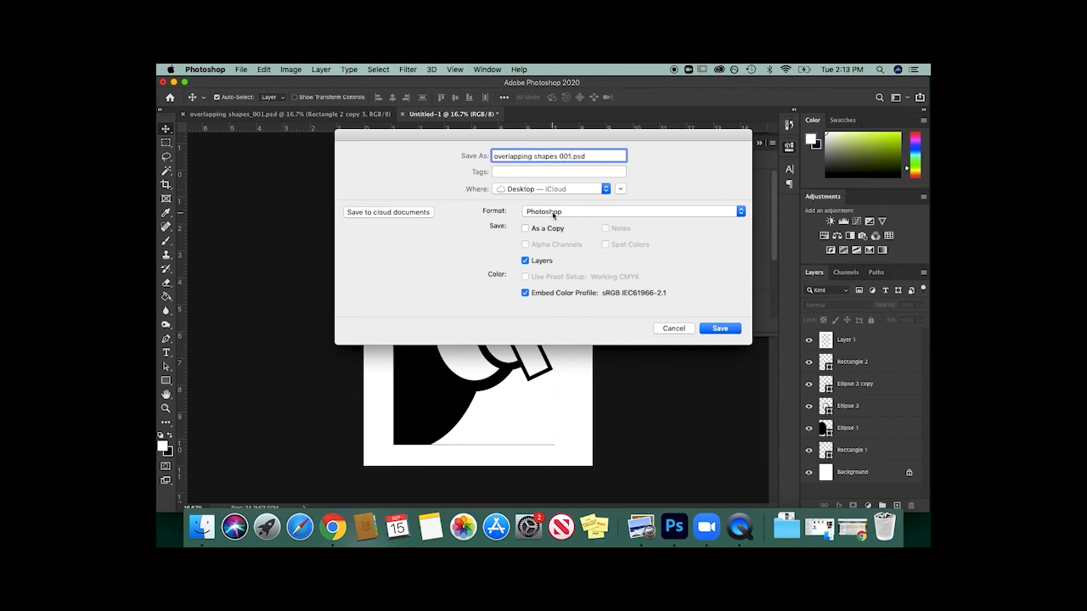
# Step: Save 'overlapping shapes 001.jpg' to the Desktop as a Quality 12 JPEG
pyautogui.click(631, 212)
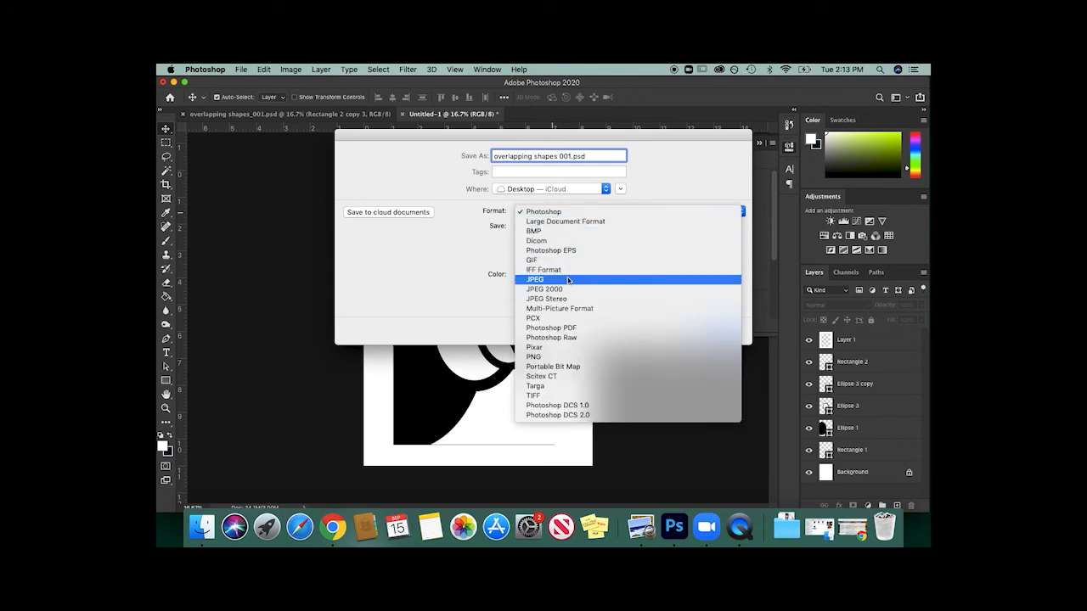
pyautogui.click(536, 279)
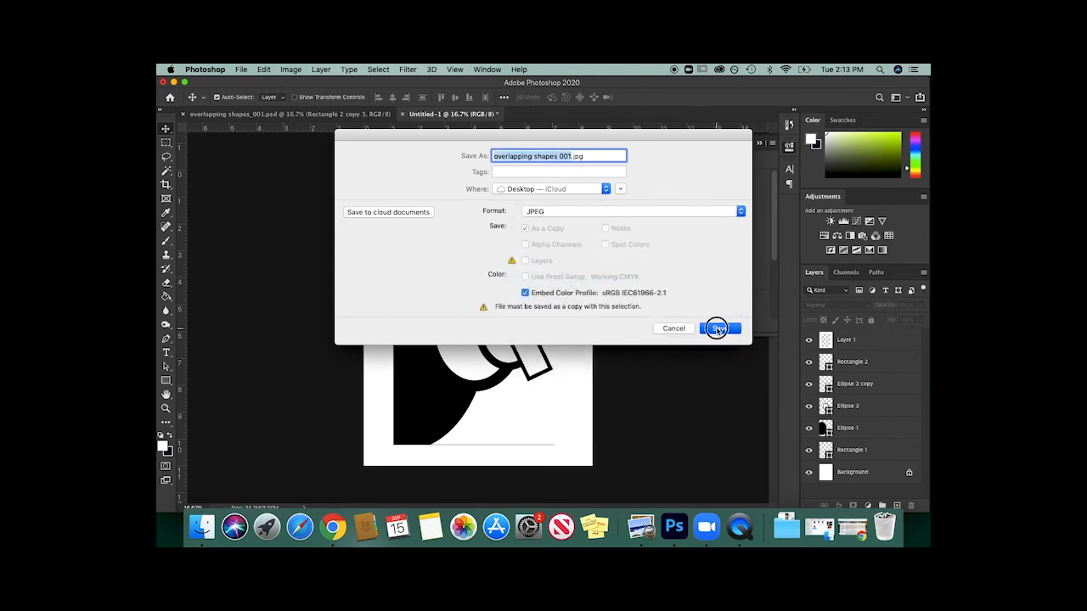
pyautogui.click(718, 328)
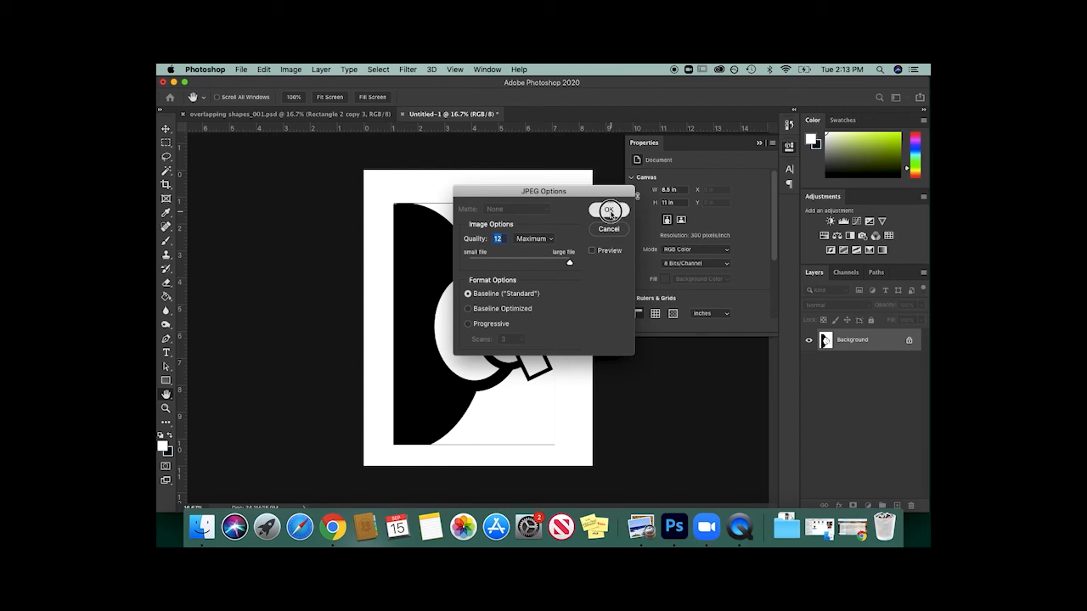
pyautogui.click(609, 211)
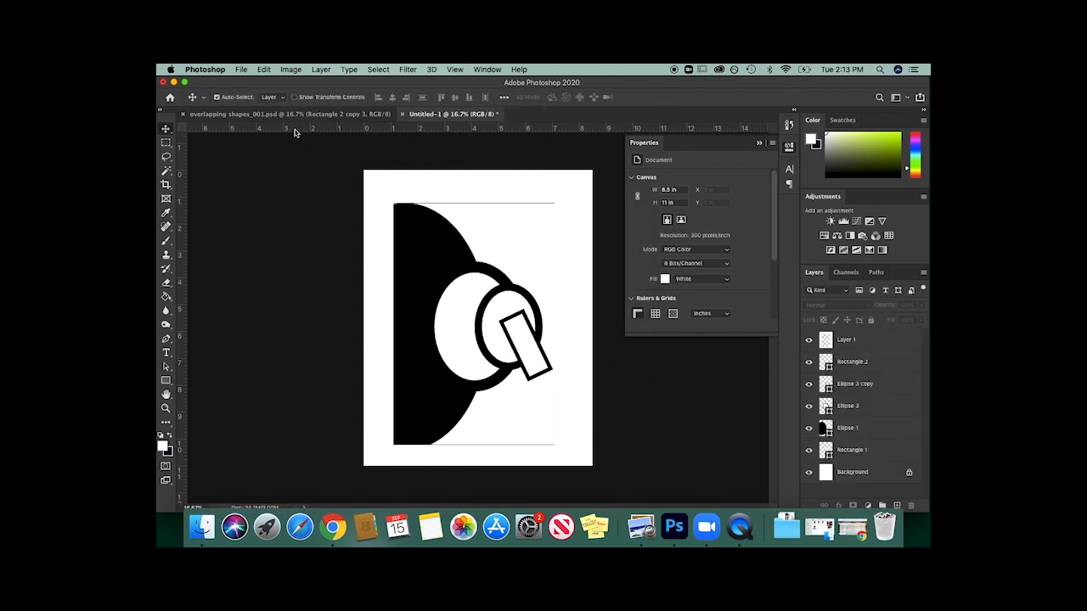
pyautogui.moveTo(706, 526)
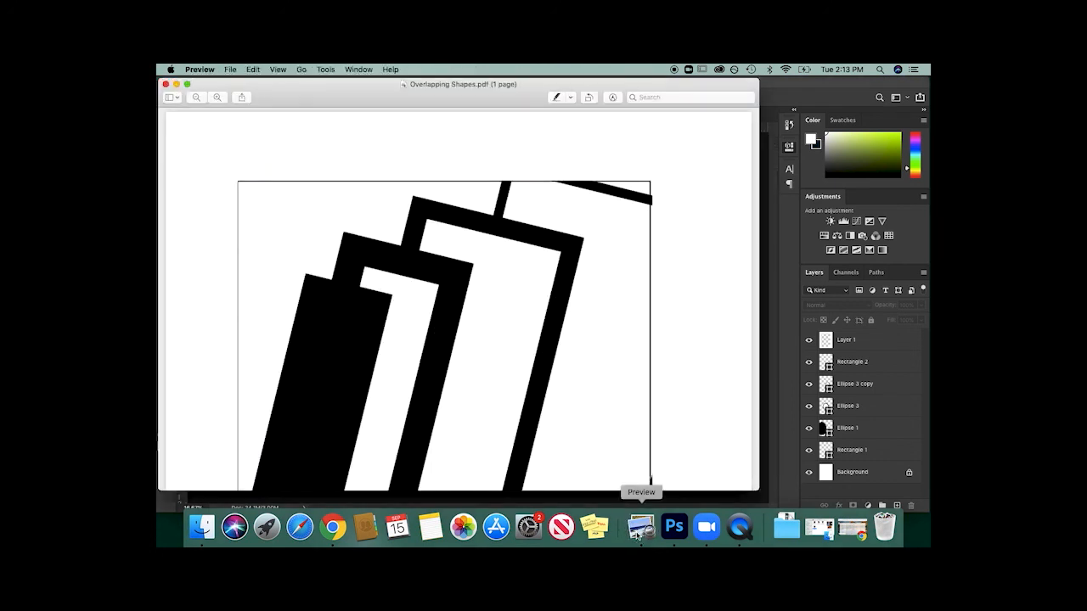
# Step: Open overlapping shapes 001.jpg in Preview, drag it over the PDF, then close it
pyautogui.click(230, 69)
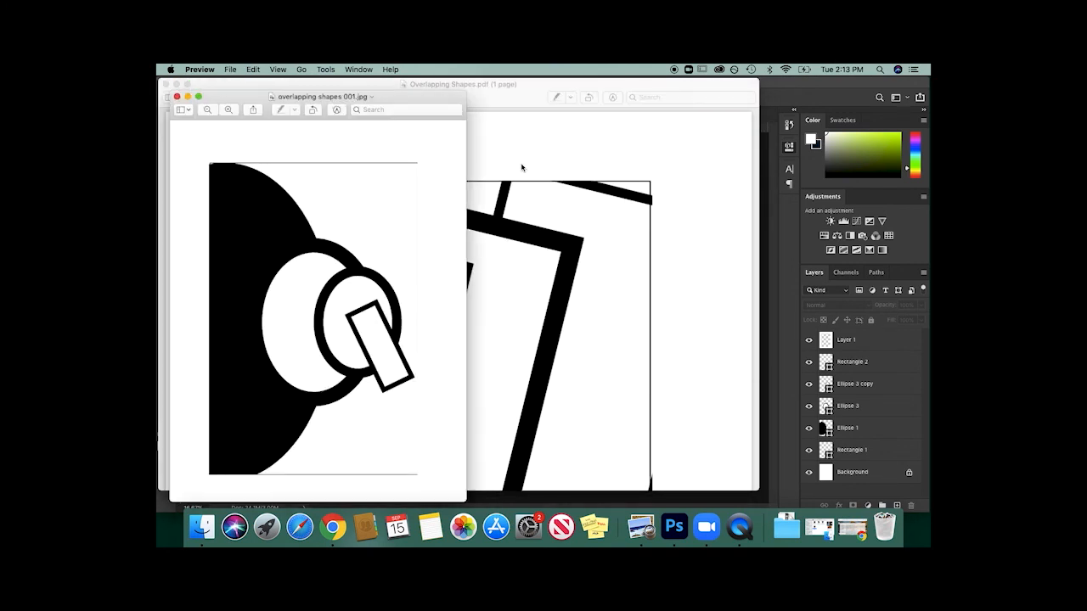
pyautogui.moveTo(323, 84); pyautogui.dragTo(530, 100)
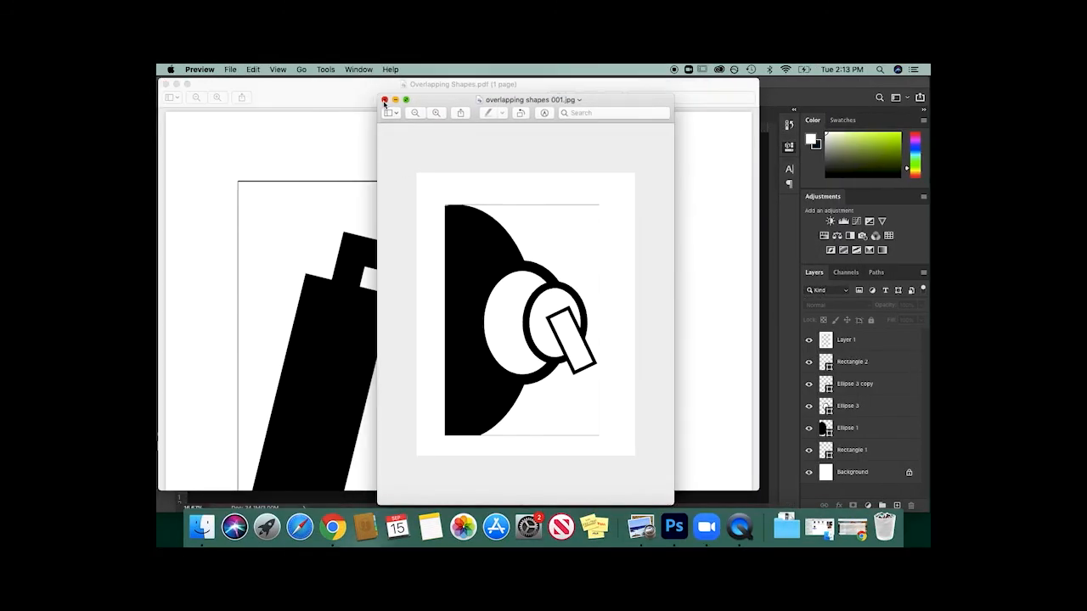
pyautogui.click(383, 100)
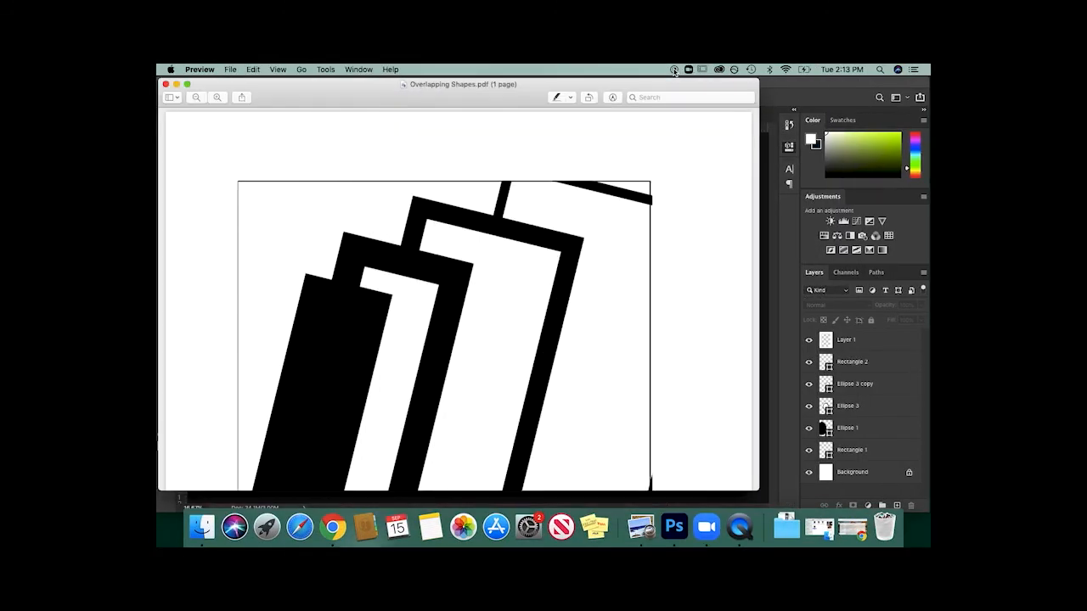